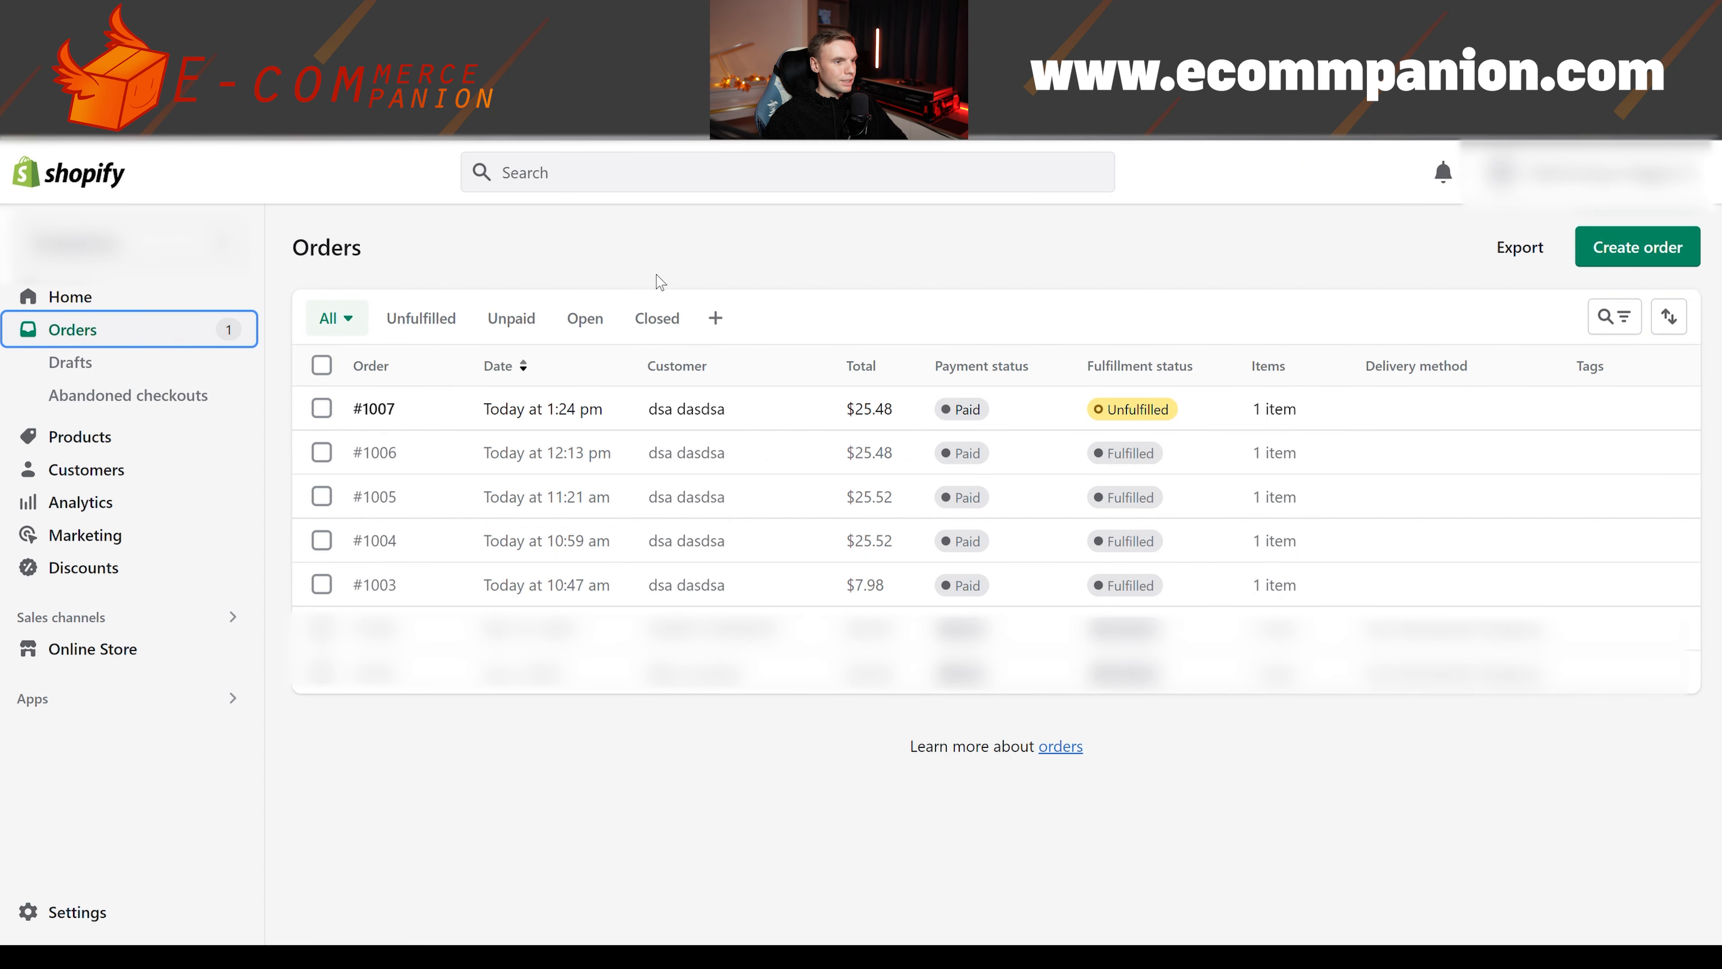
mouse_move(737, 283)
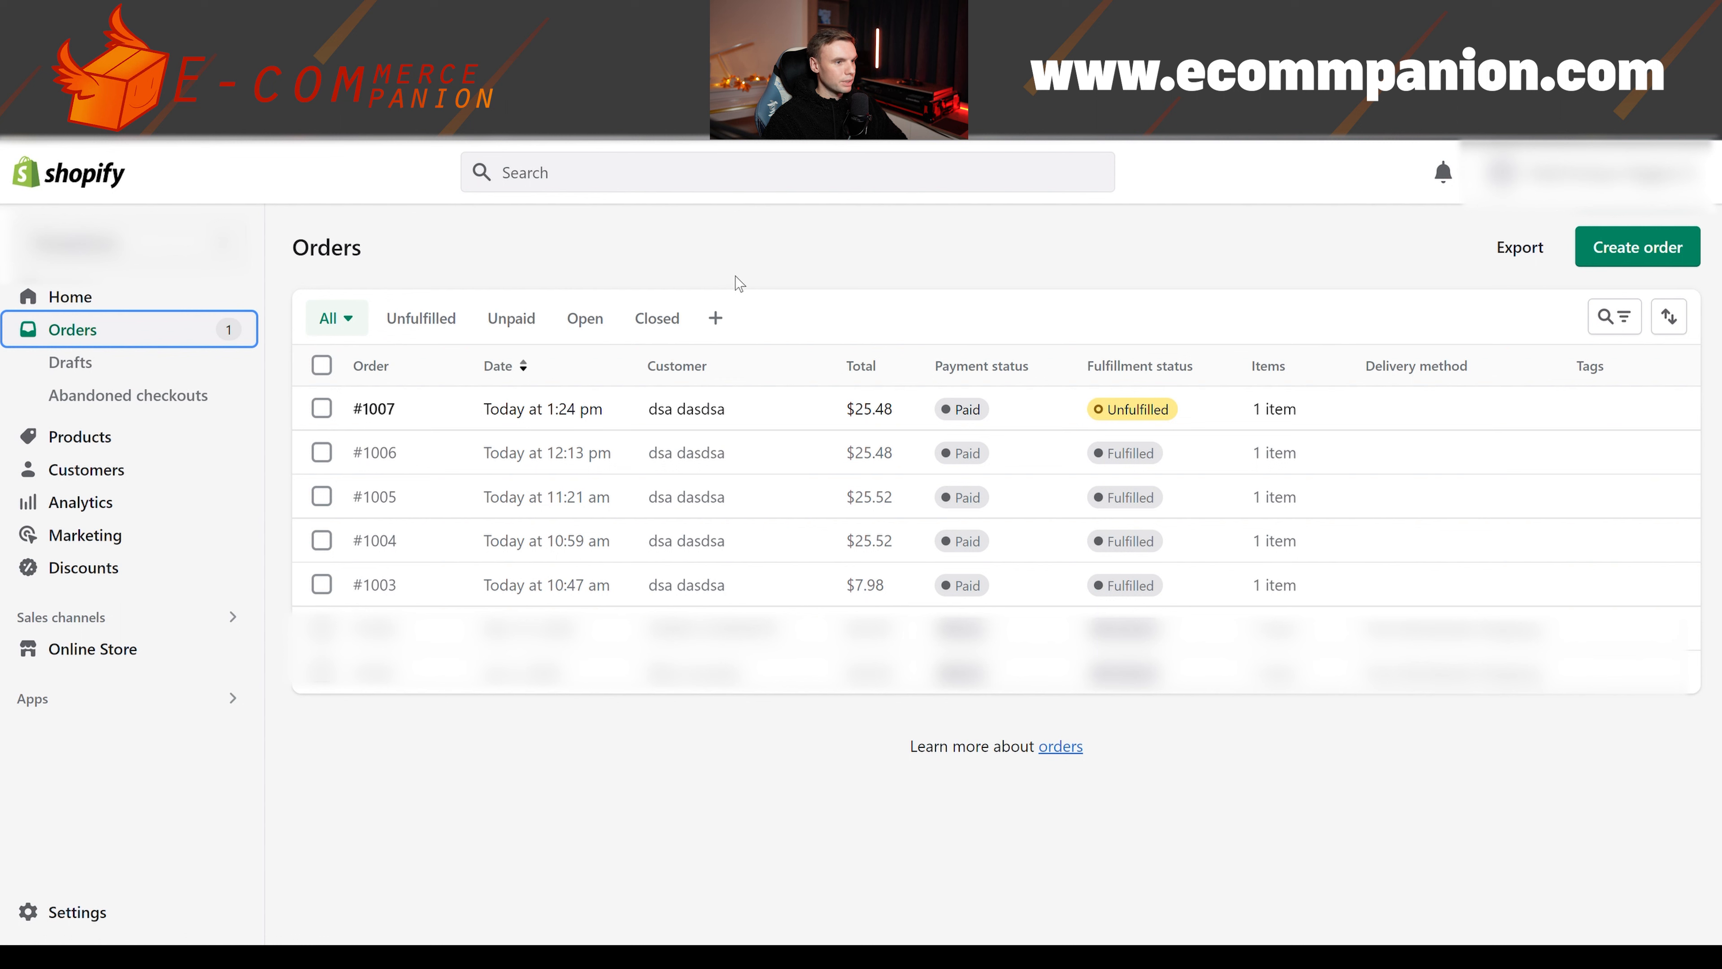
mouse_move(757, 279)
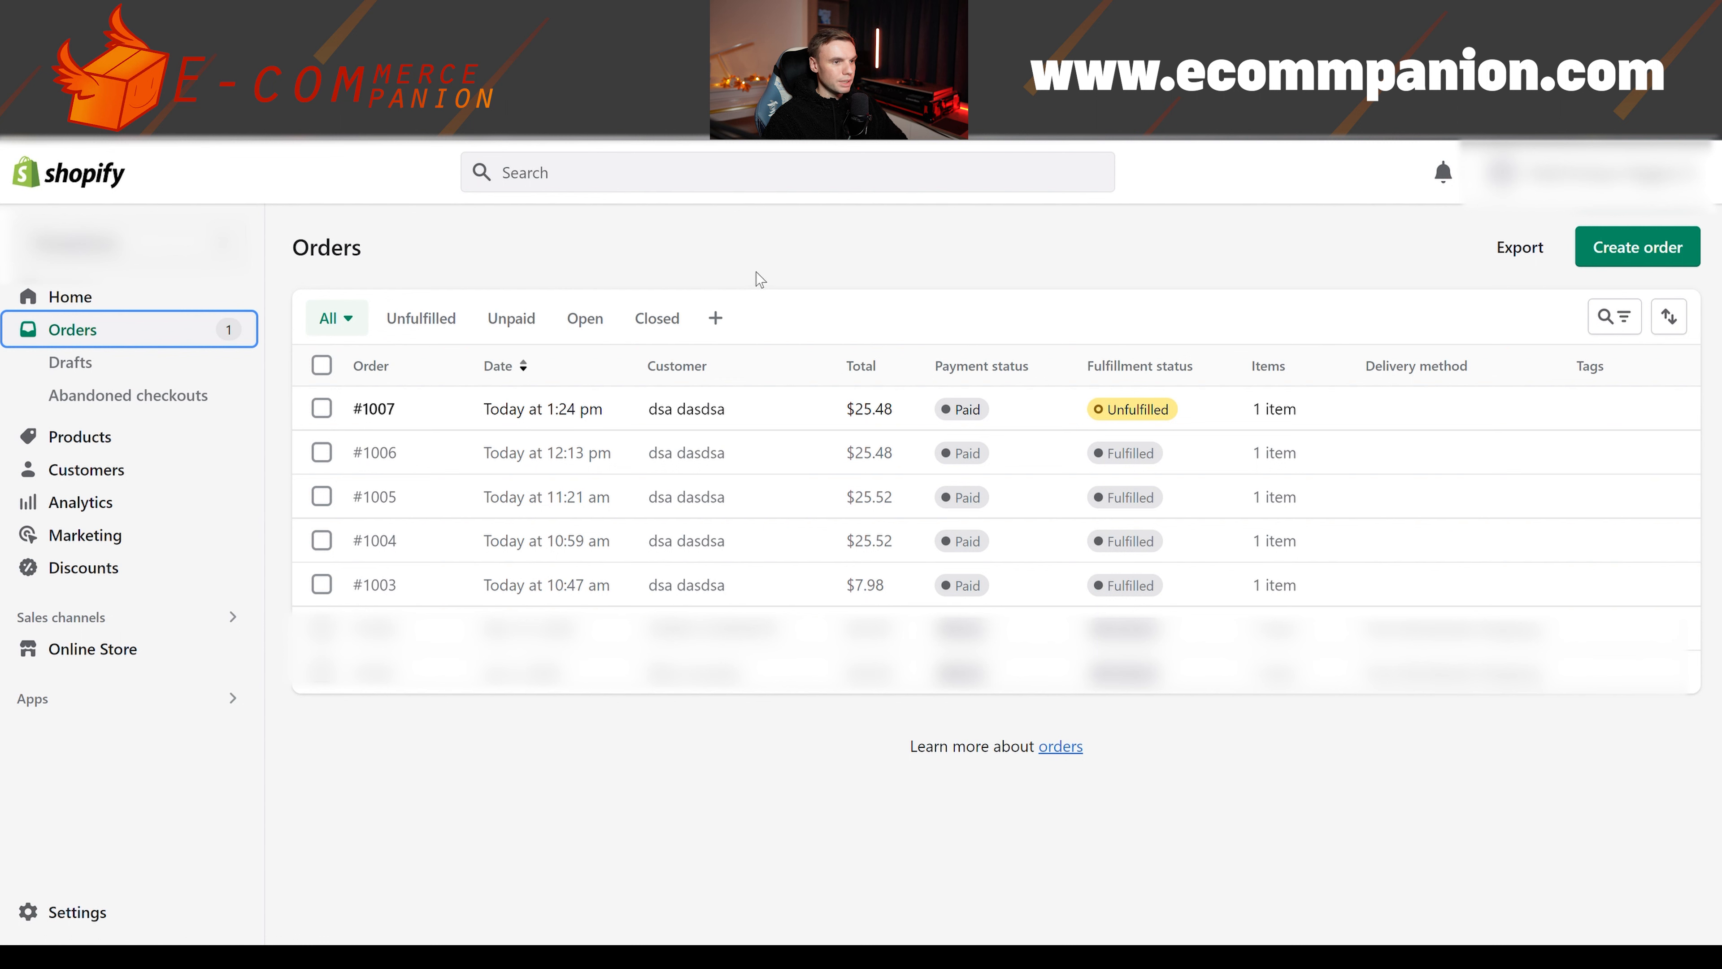
mouse_move(87, 625)
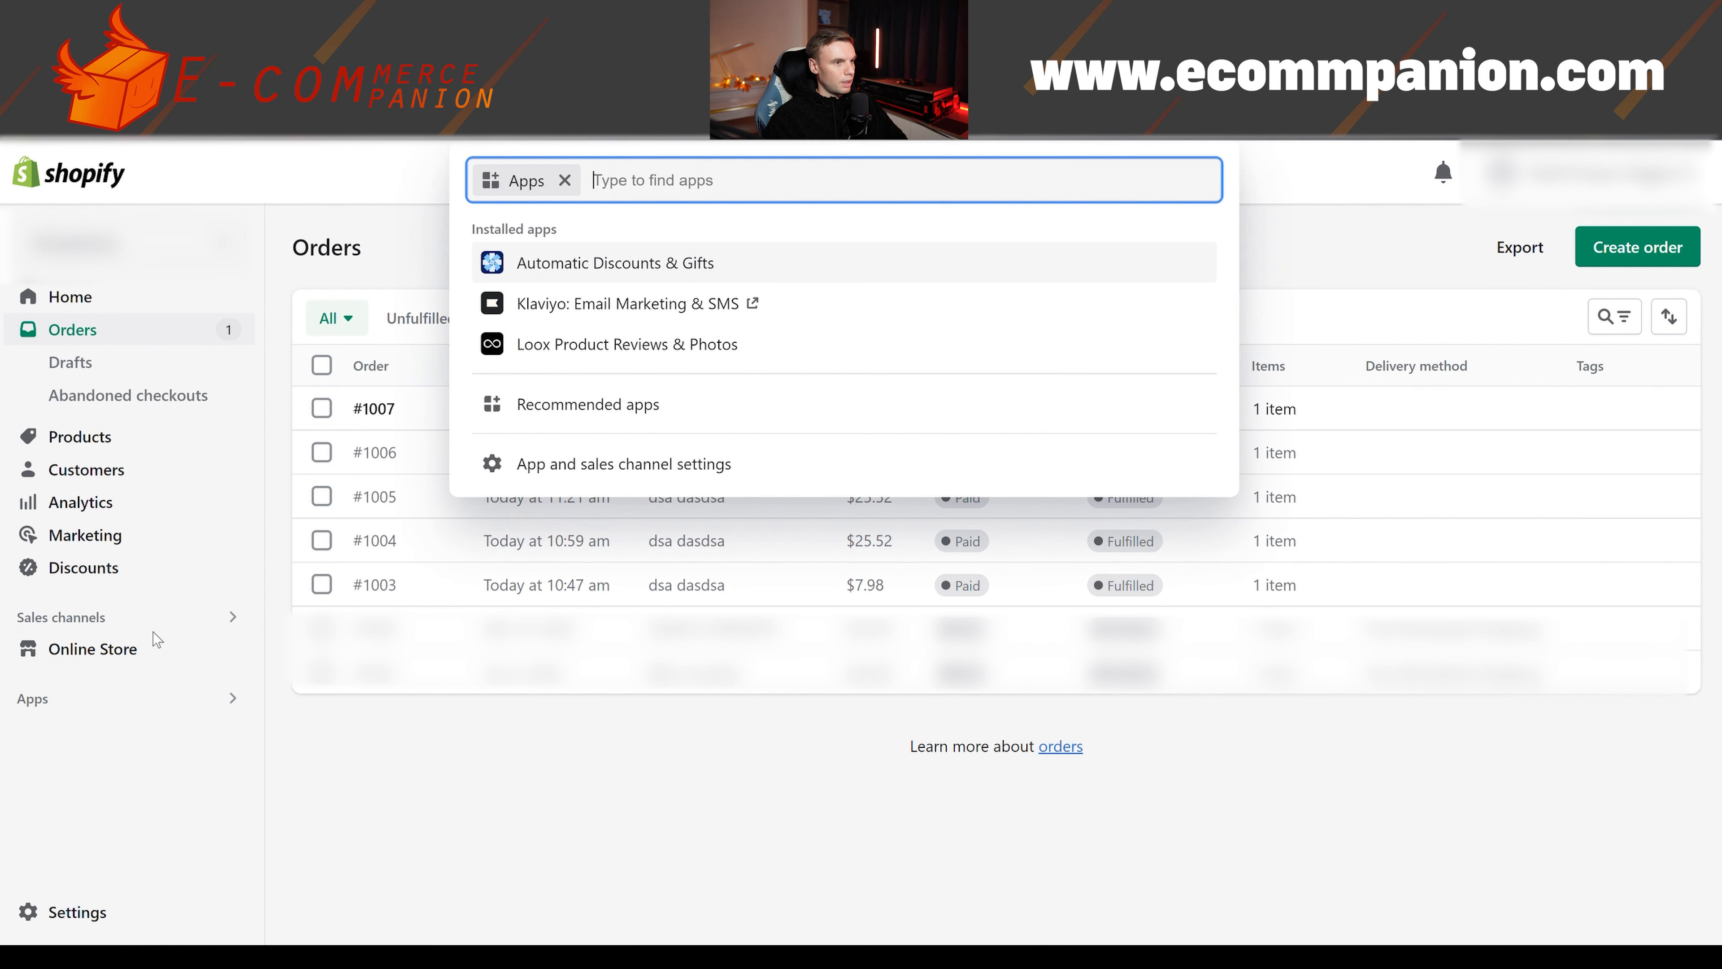
Step: Find 'Dianxiaomi' in the App Store, add it to the store and confirm its installation
type("Dianxiaomi")
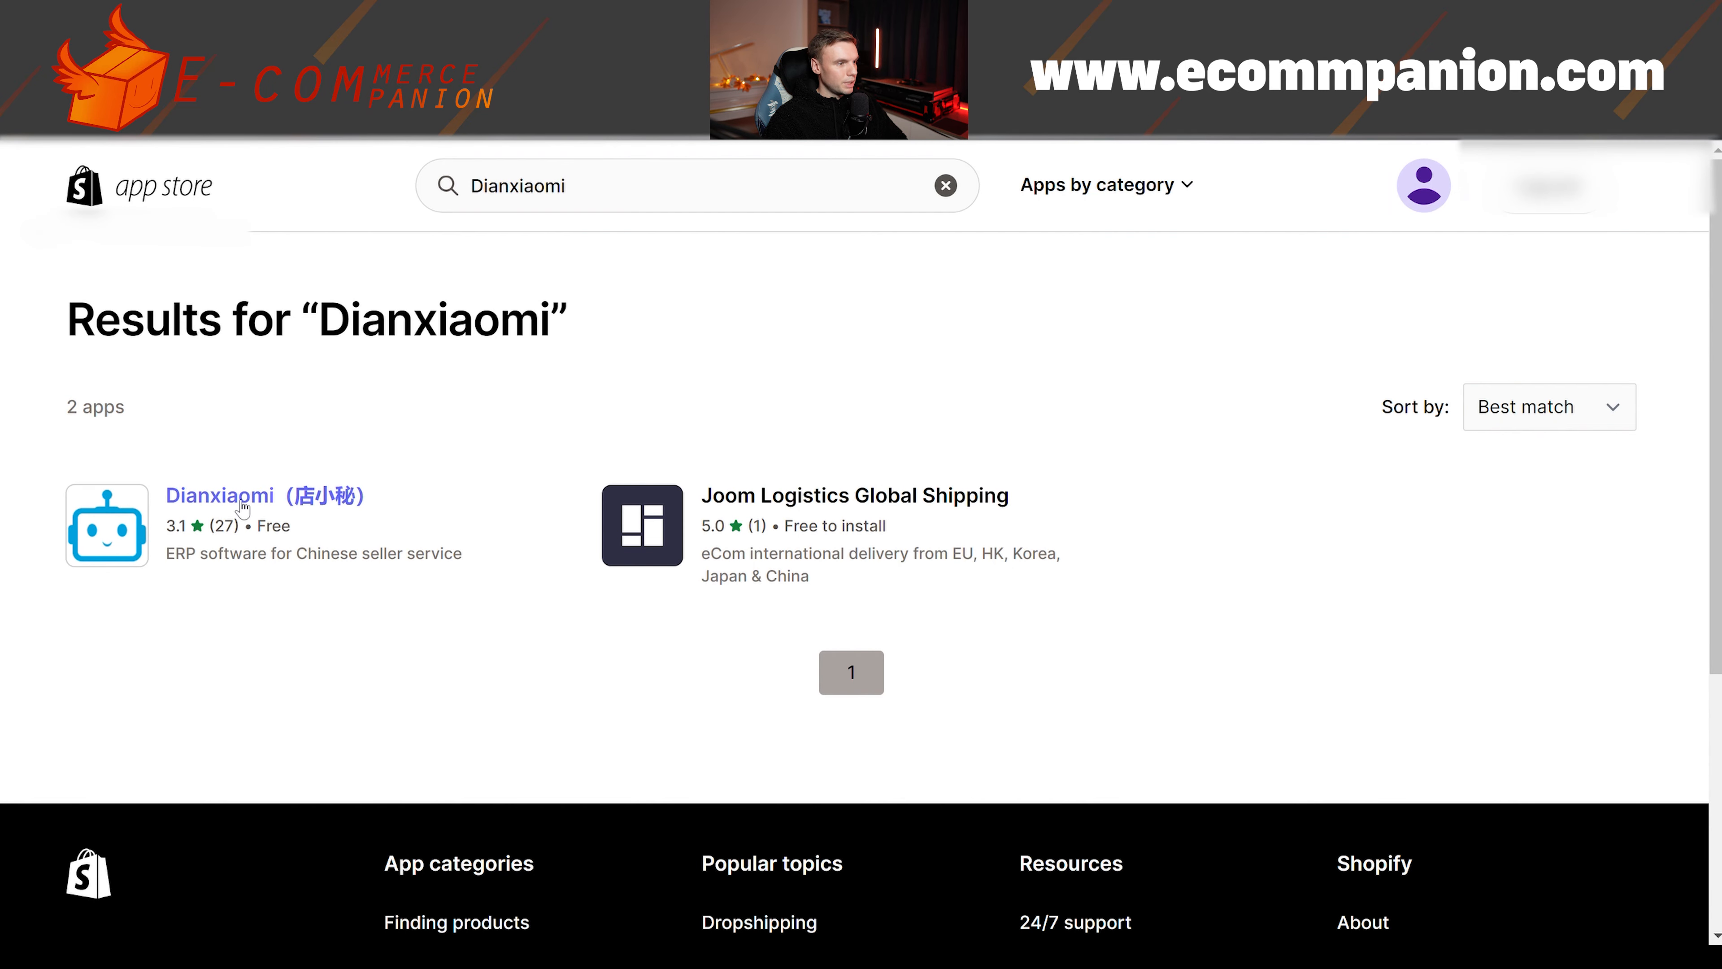
left_click(219, 495)
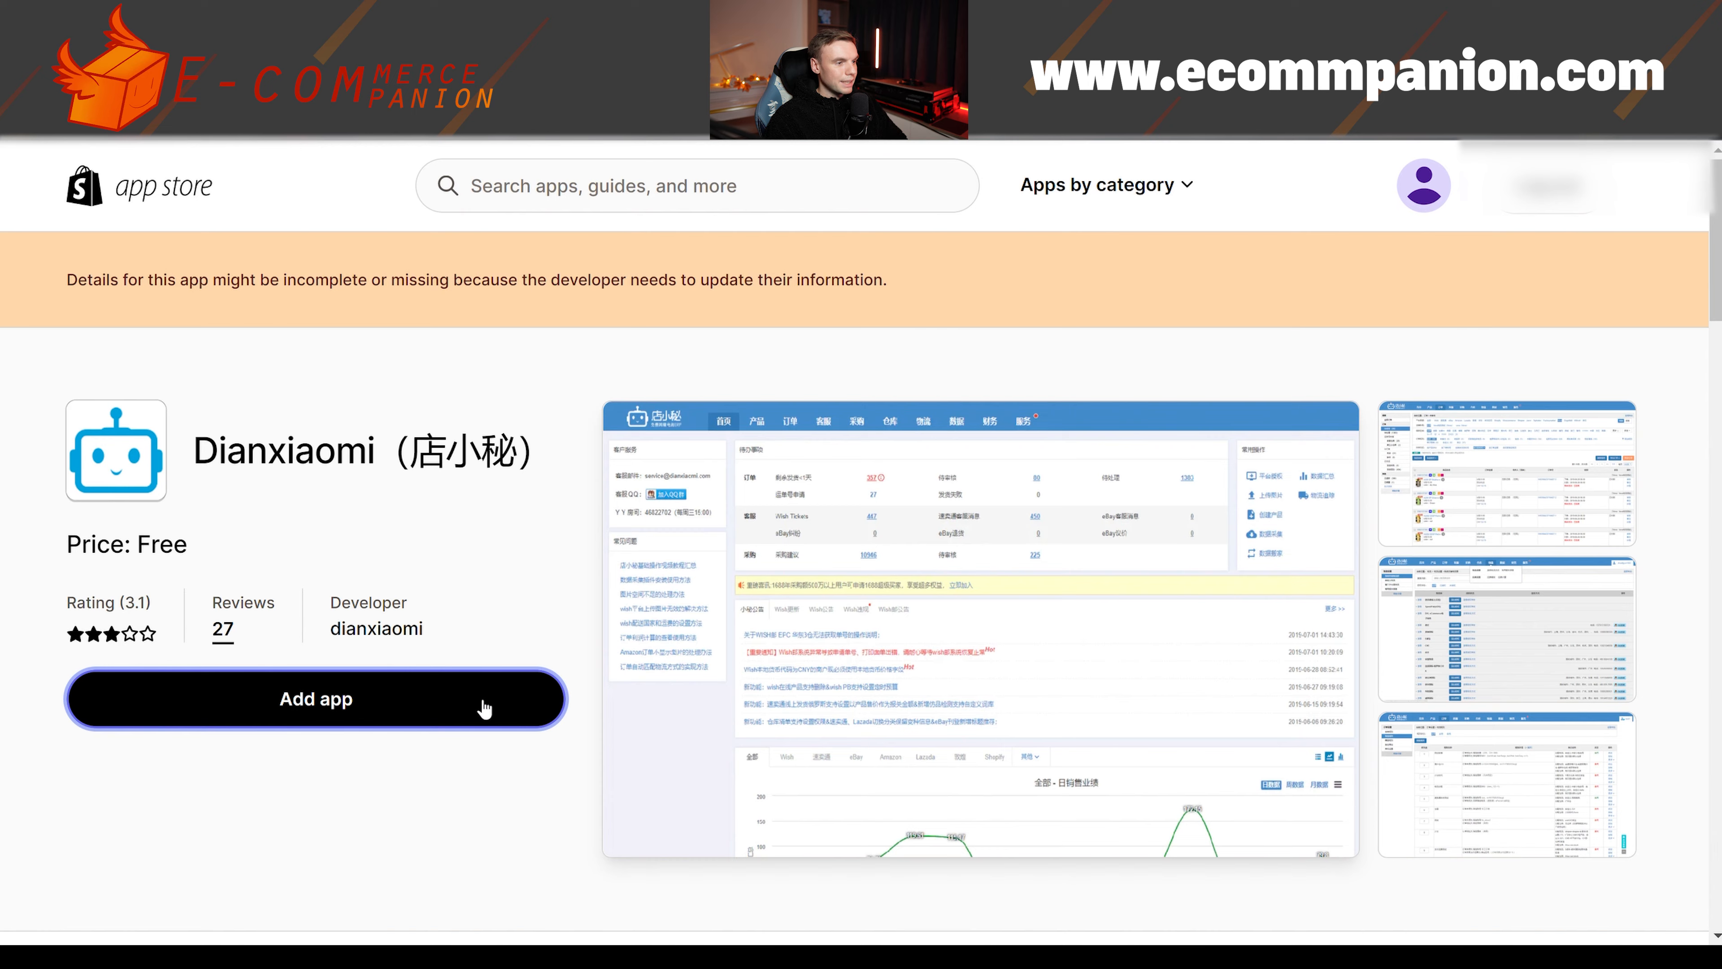
left_click(315, 698)
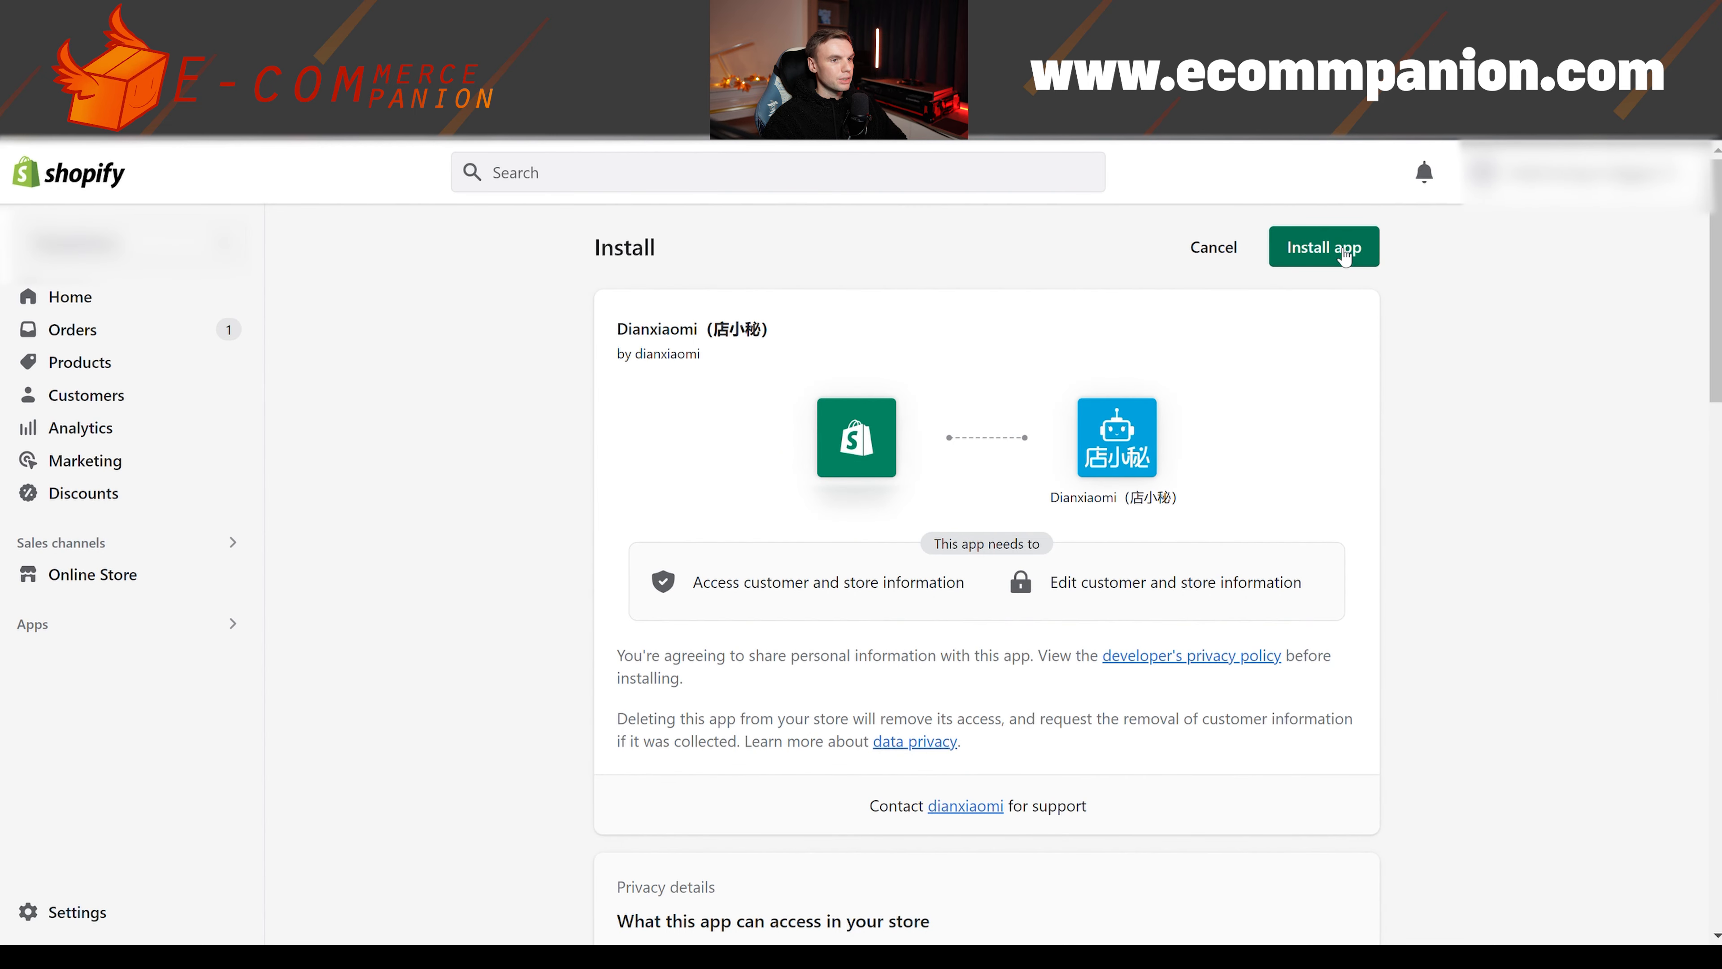
left_click(1324, 246)
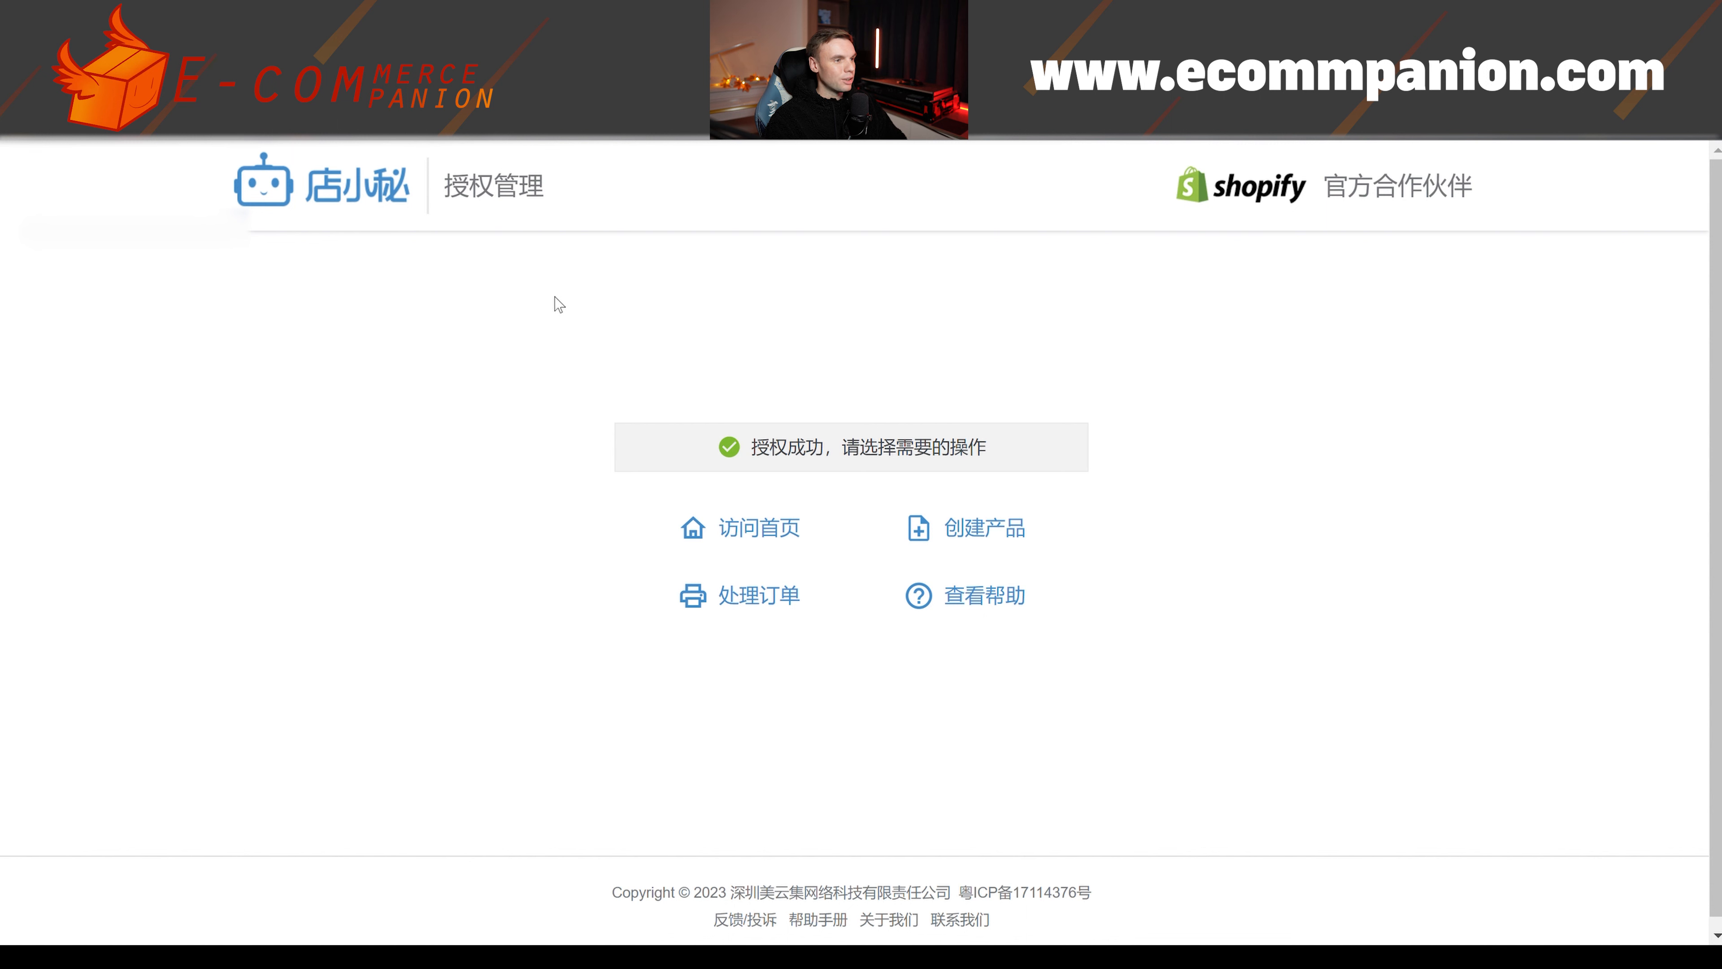
mouse_move(879, 670)
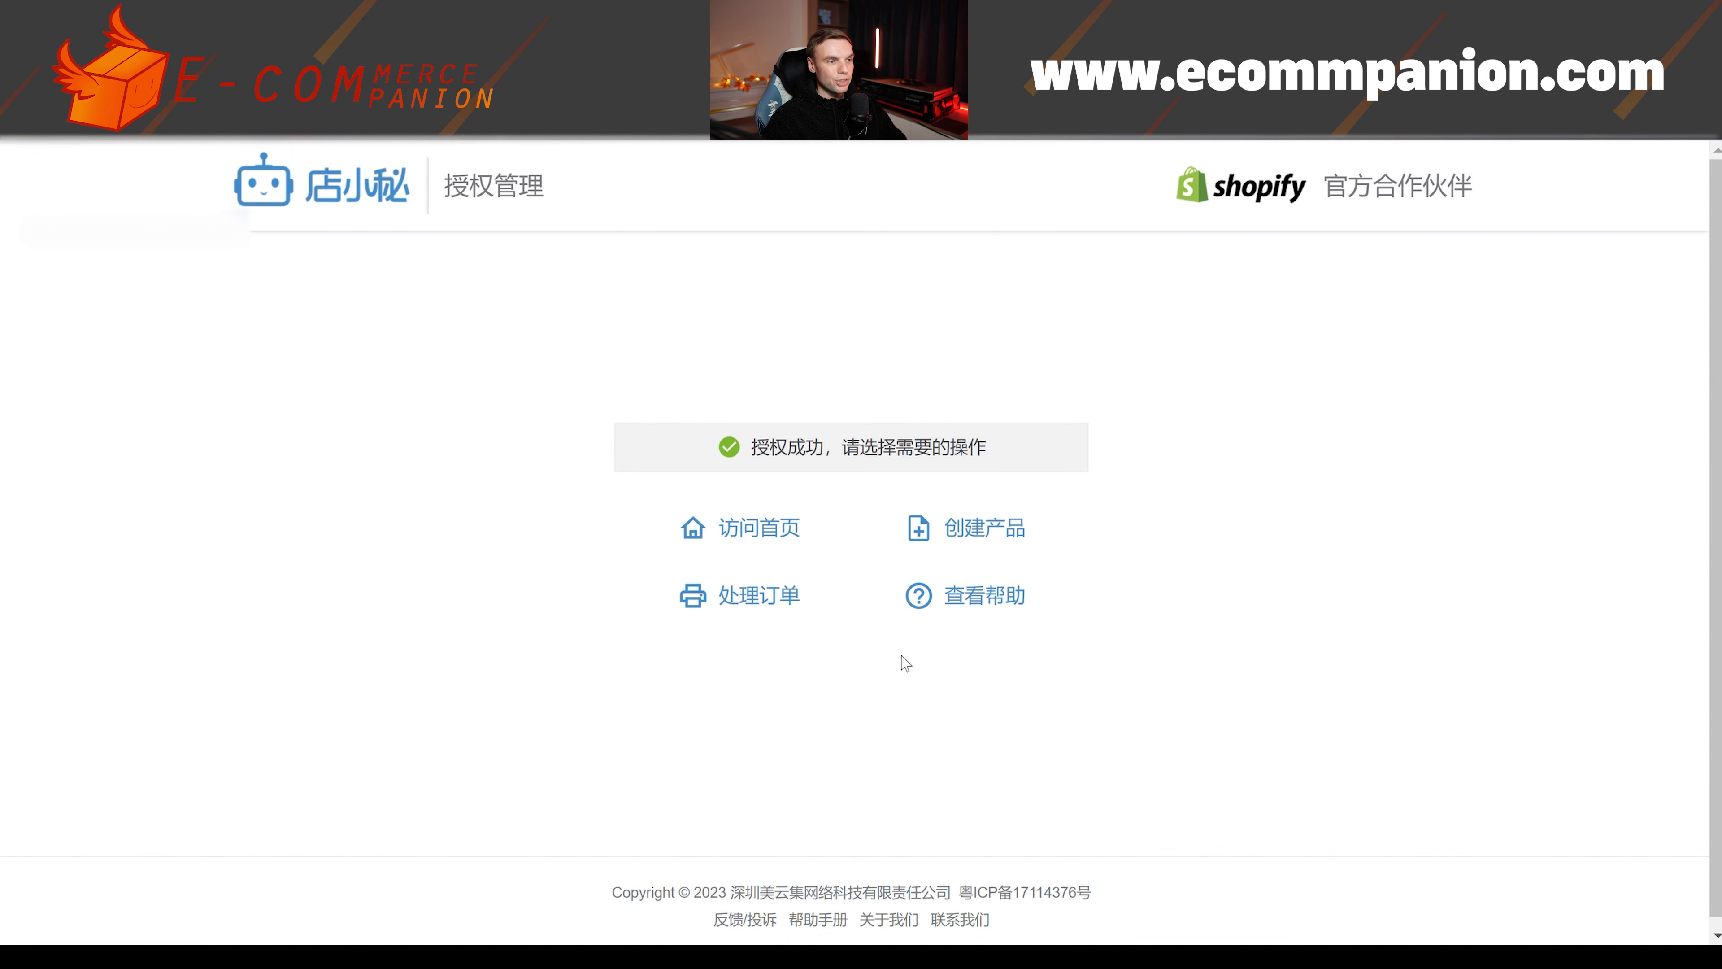
mouse_move(848, 765)
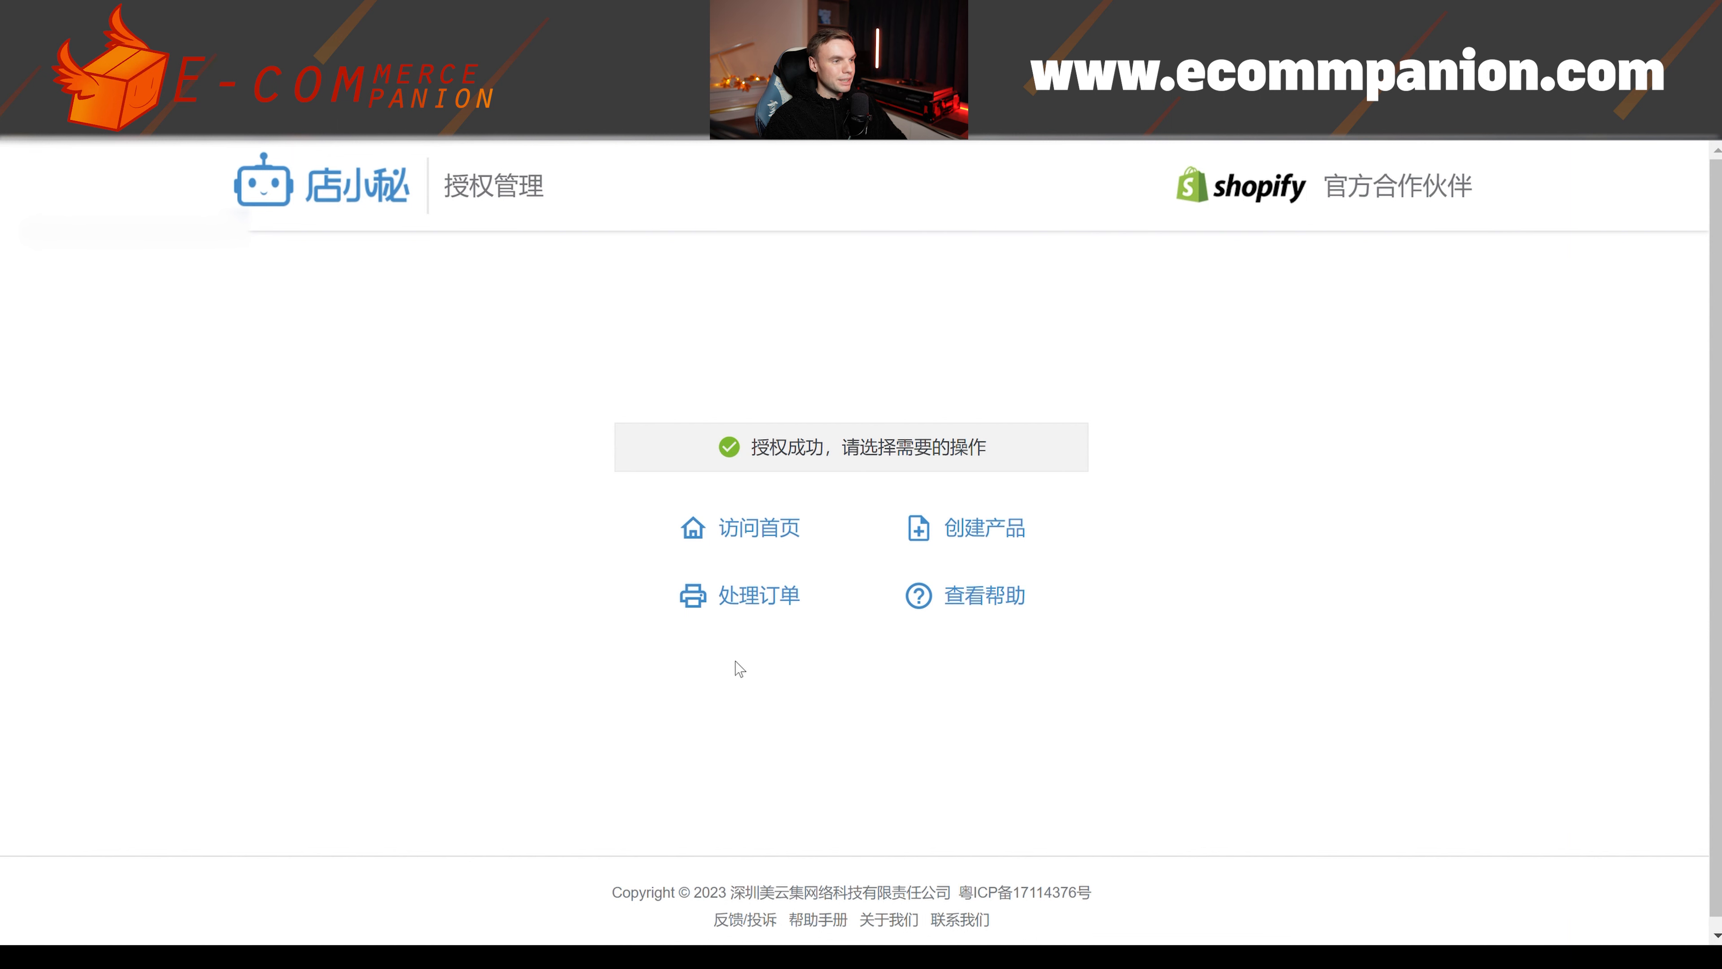
mouse_move(744, 667)
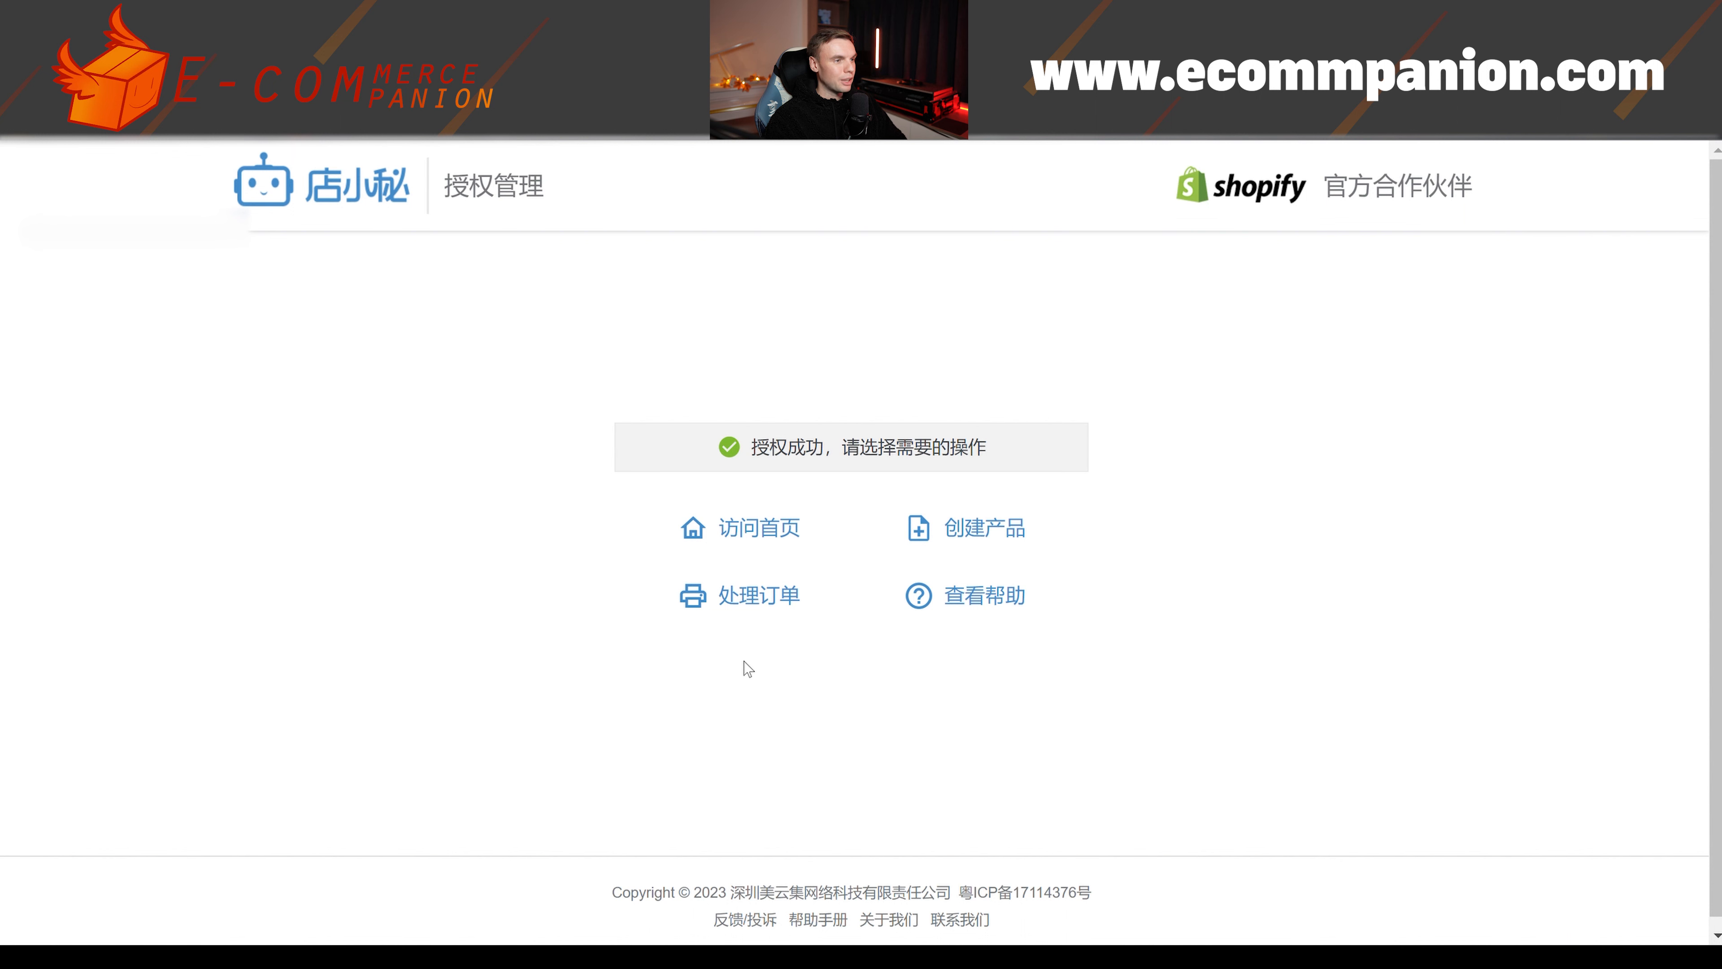
mouse_move(640, 353)
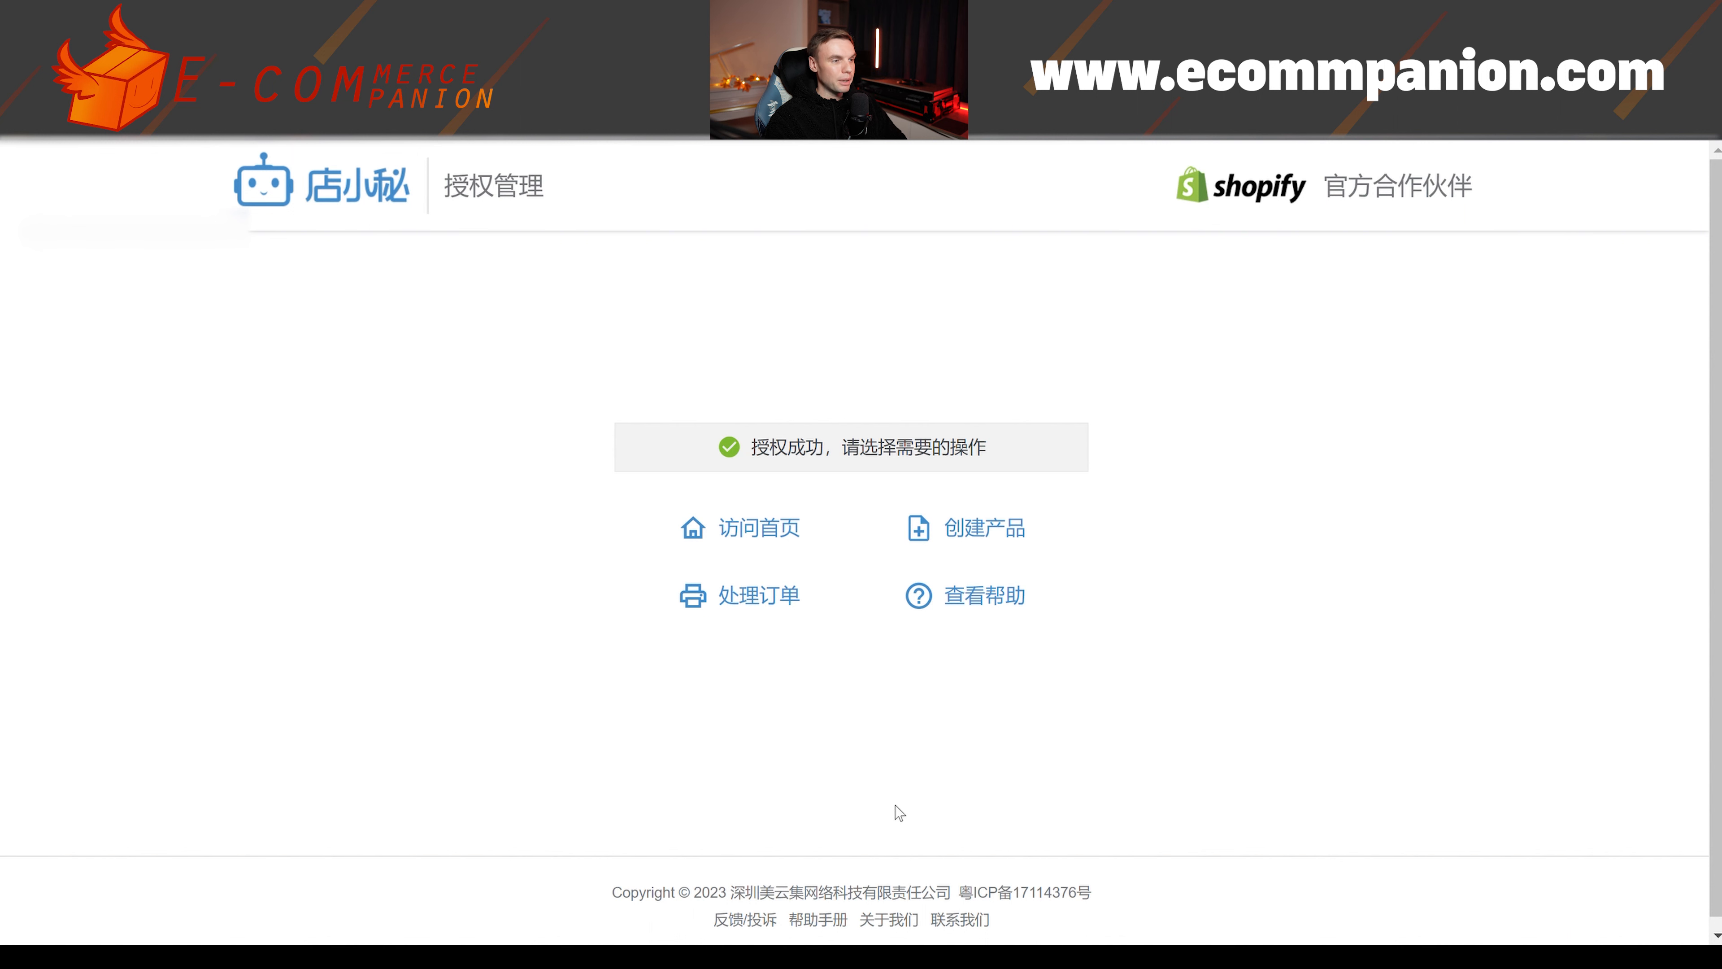
mouse_move(772, 307)
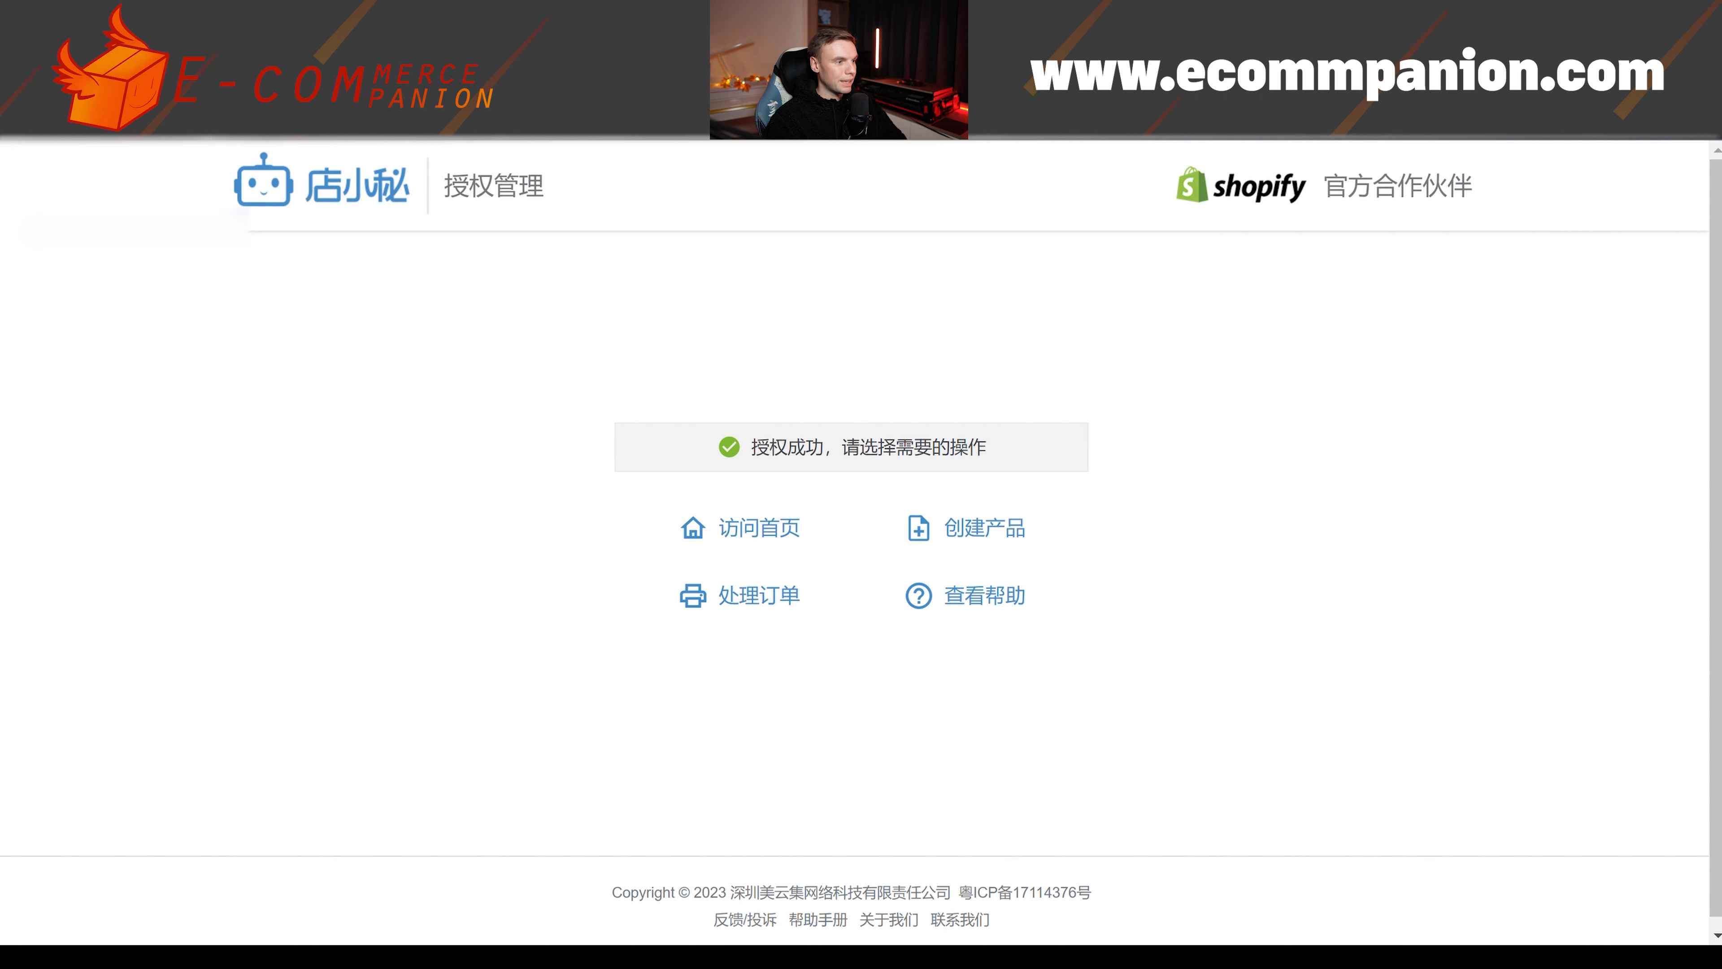
Step: Leave Dianxiaomi's authorization-success page and return to the Shopify Orders list
left_click(757, 594)
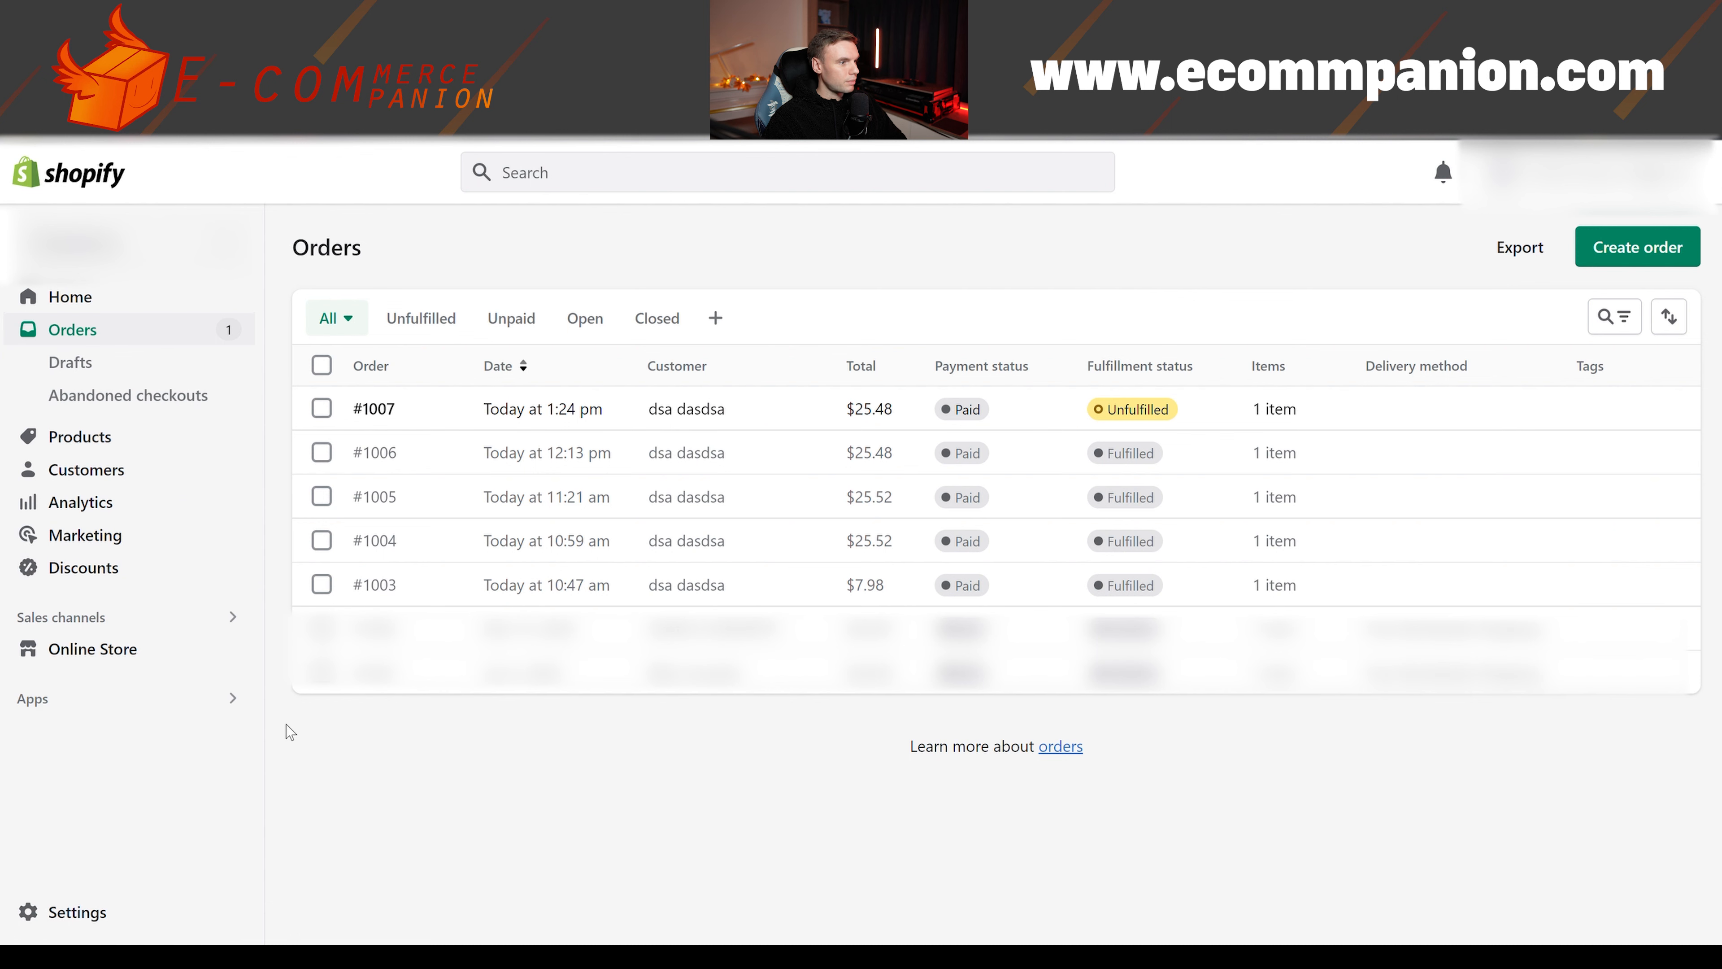
mouse_move(98, 823)
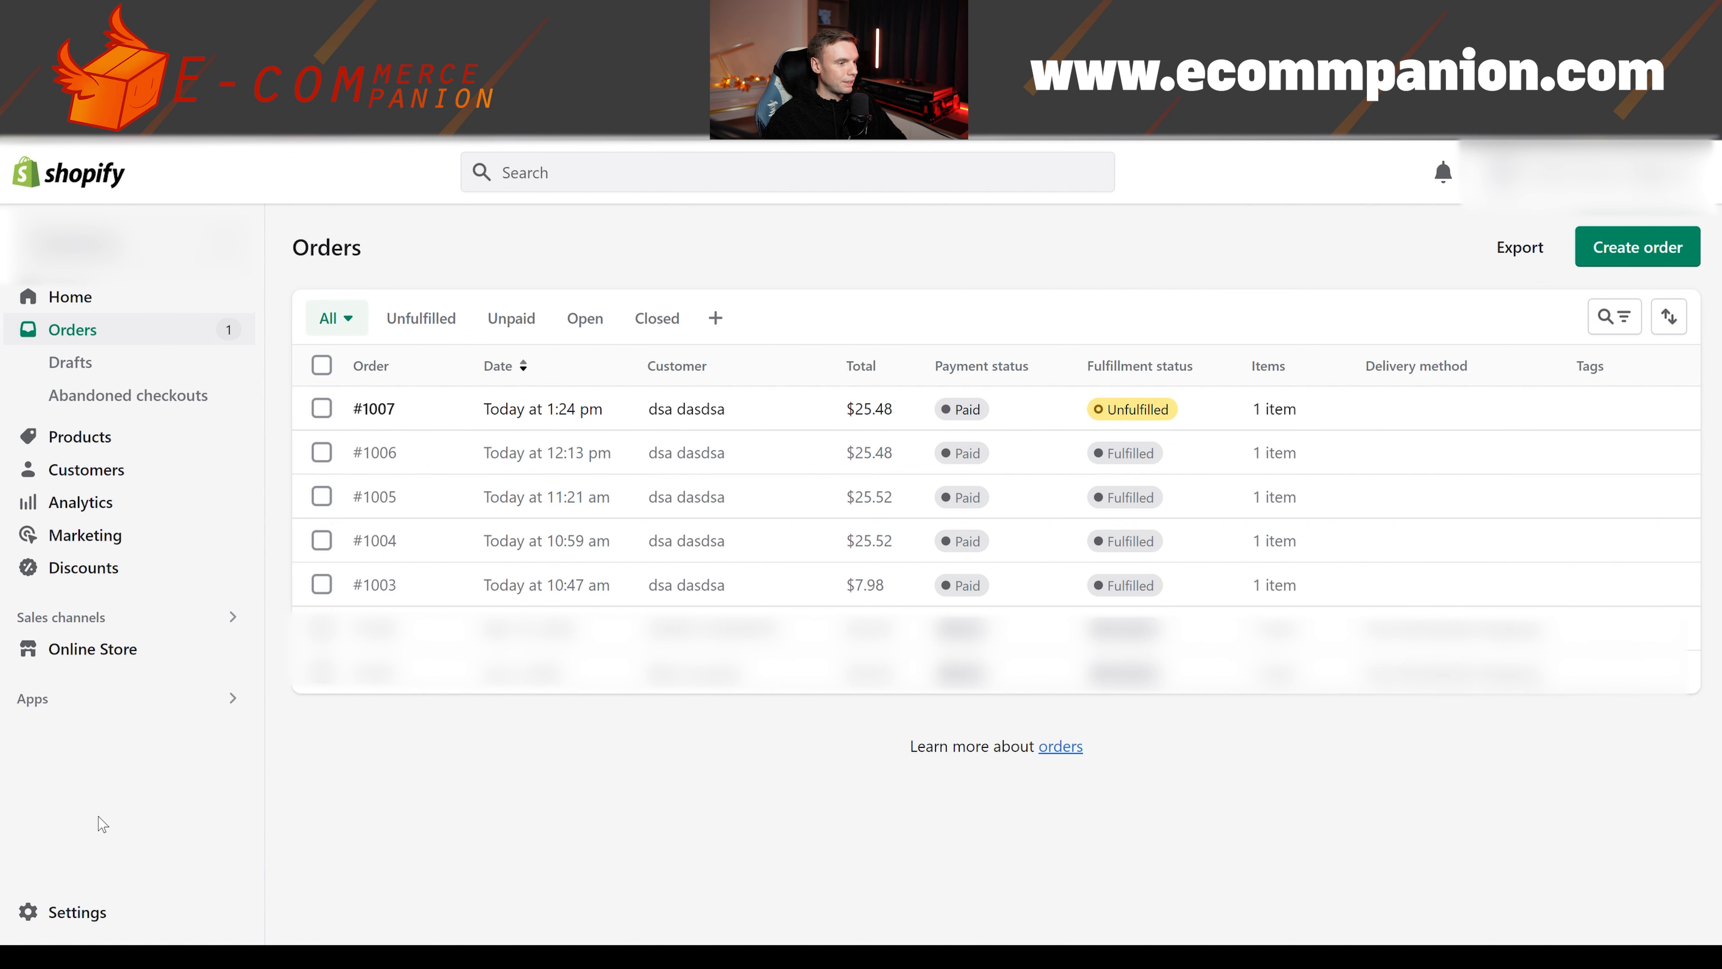
Step: Reach the Add staff form through Settings > Users and permissions
left_click(78, 911)
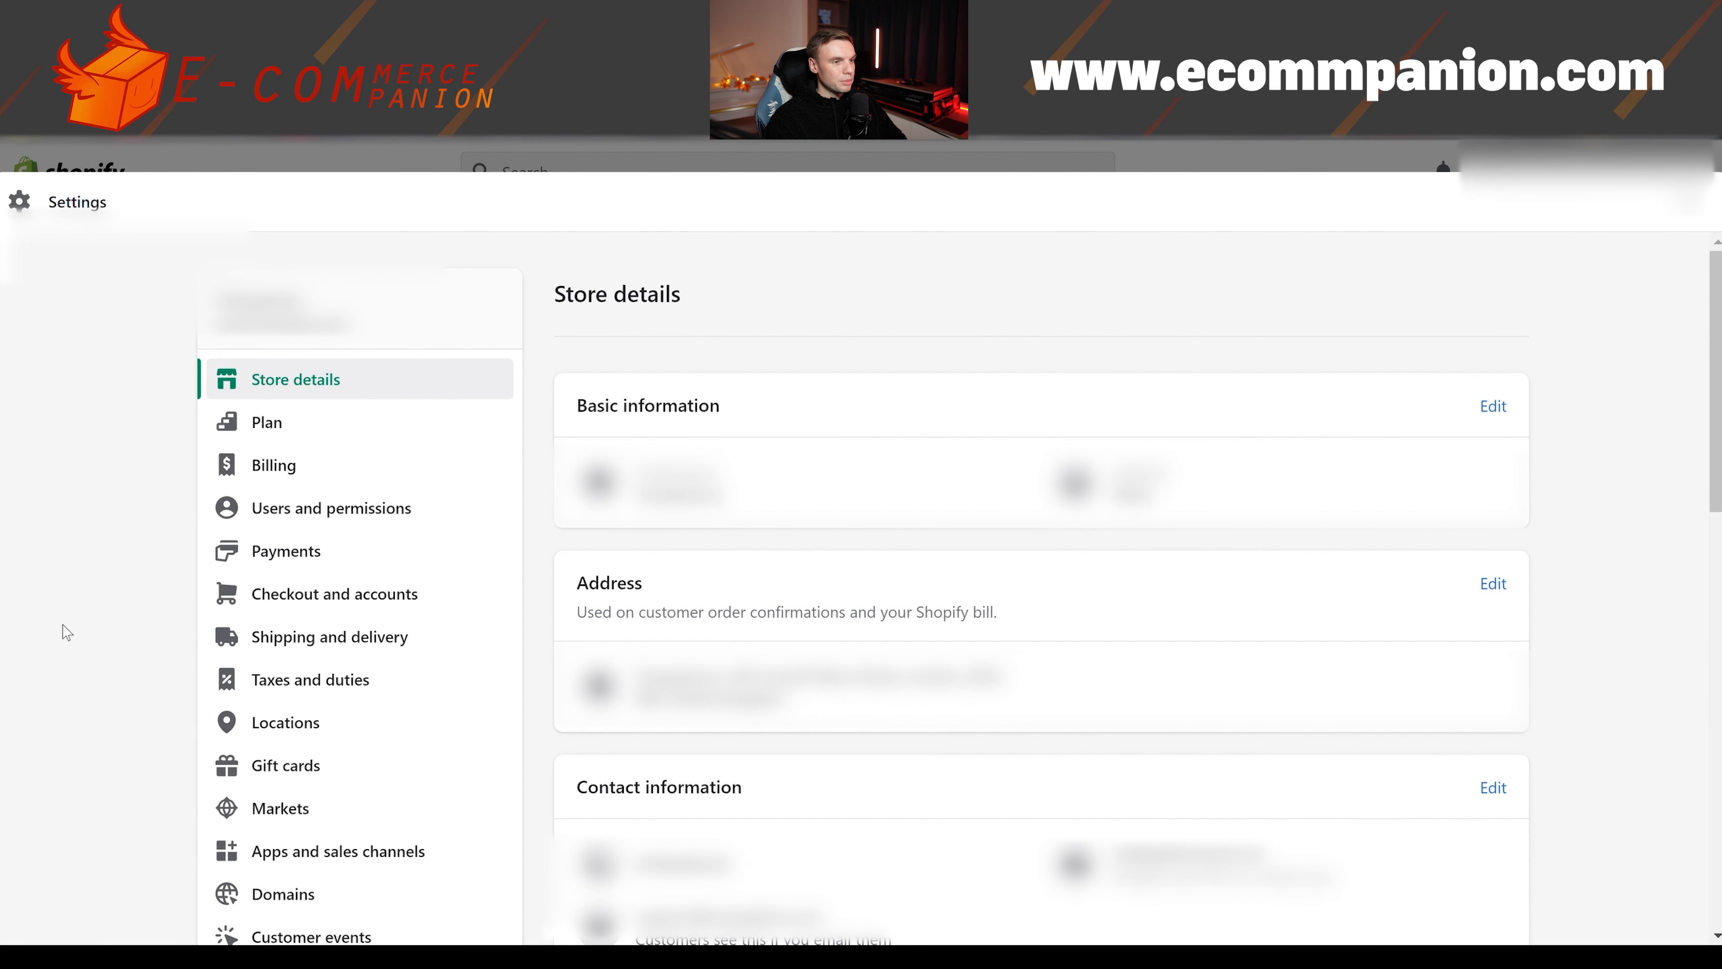
left_click(331, 507)
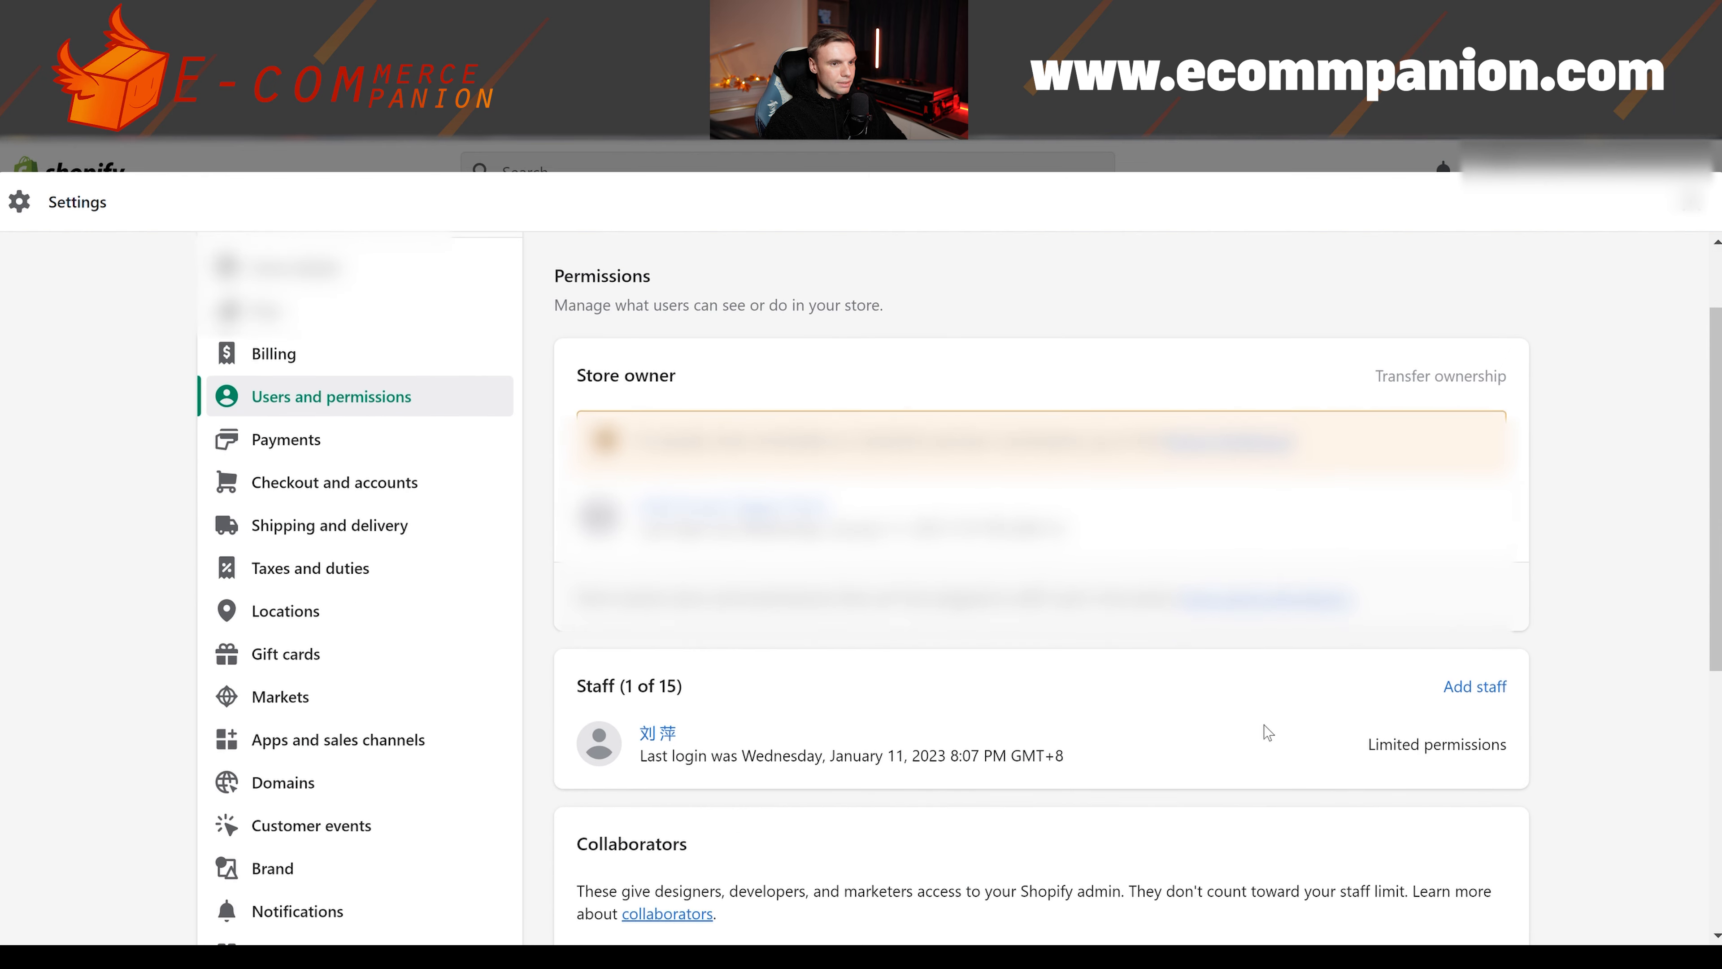
left_click(1473, 685)
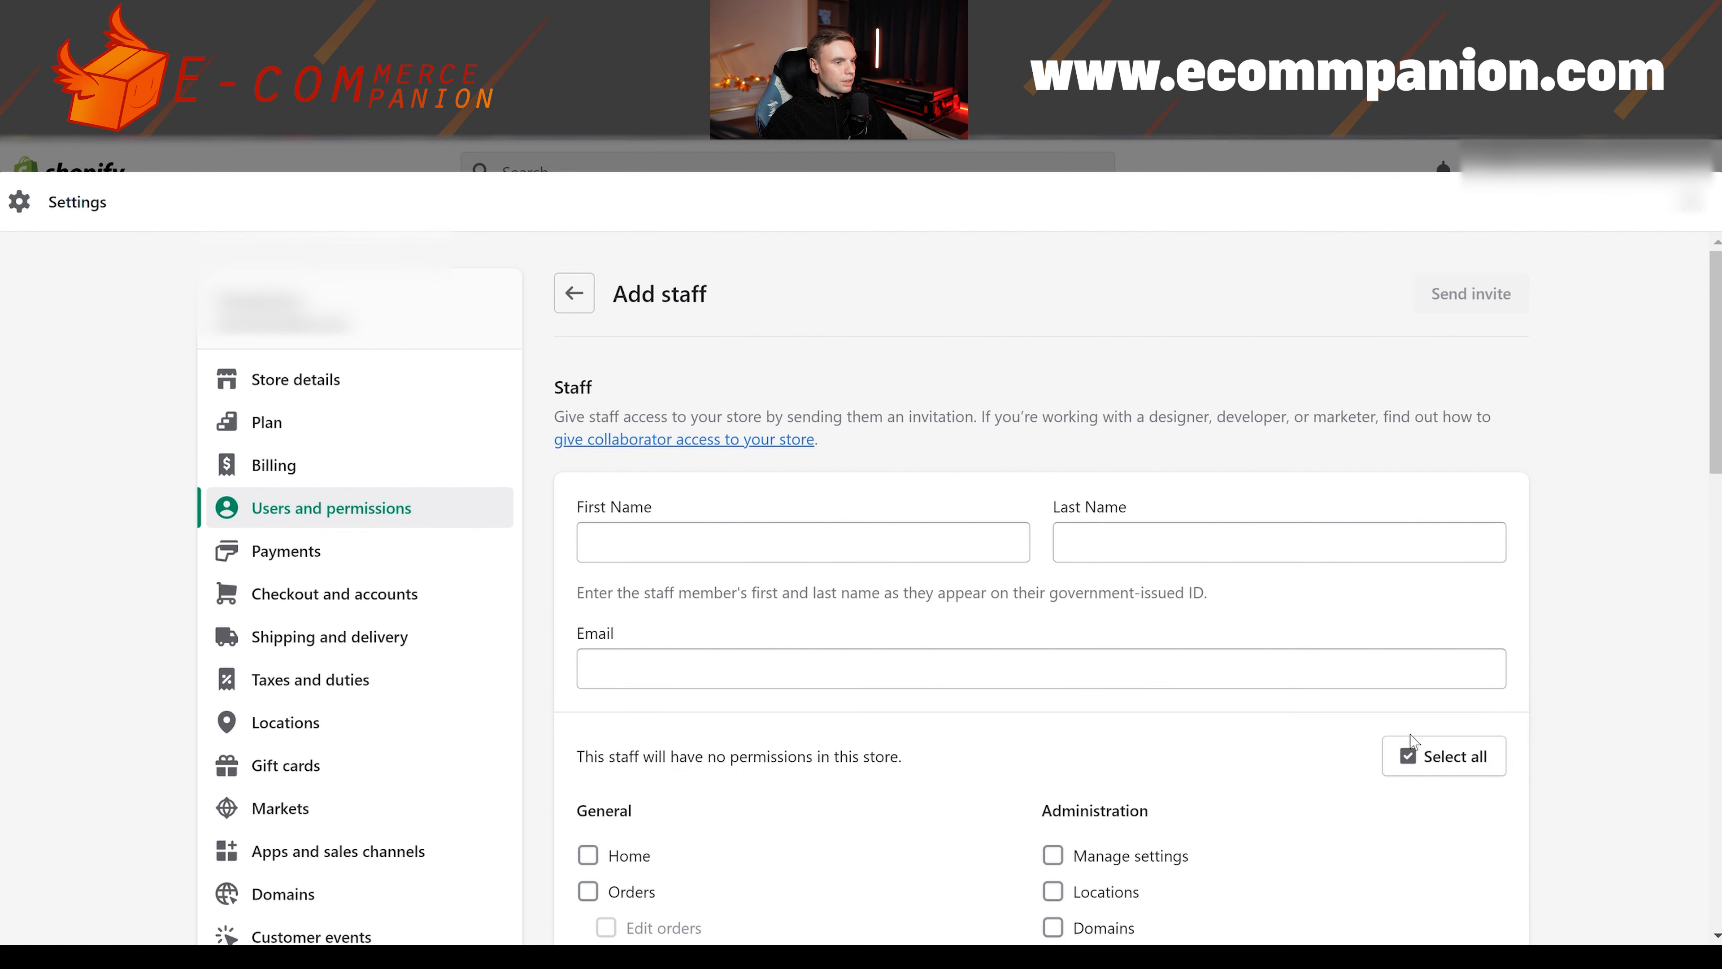
Step: Enter staff name 'dsads' and email 'dsads@', then grant Orders and Dianxiaomi access
left_click(803, 541)
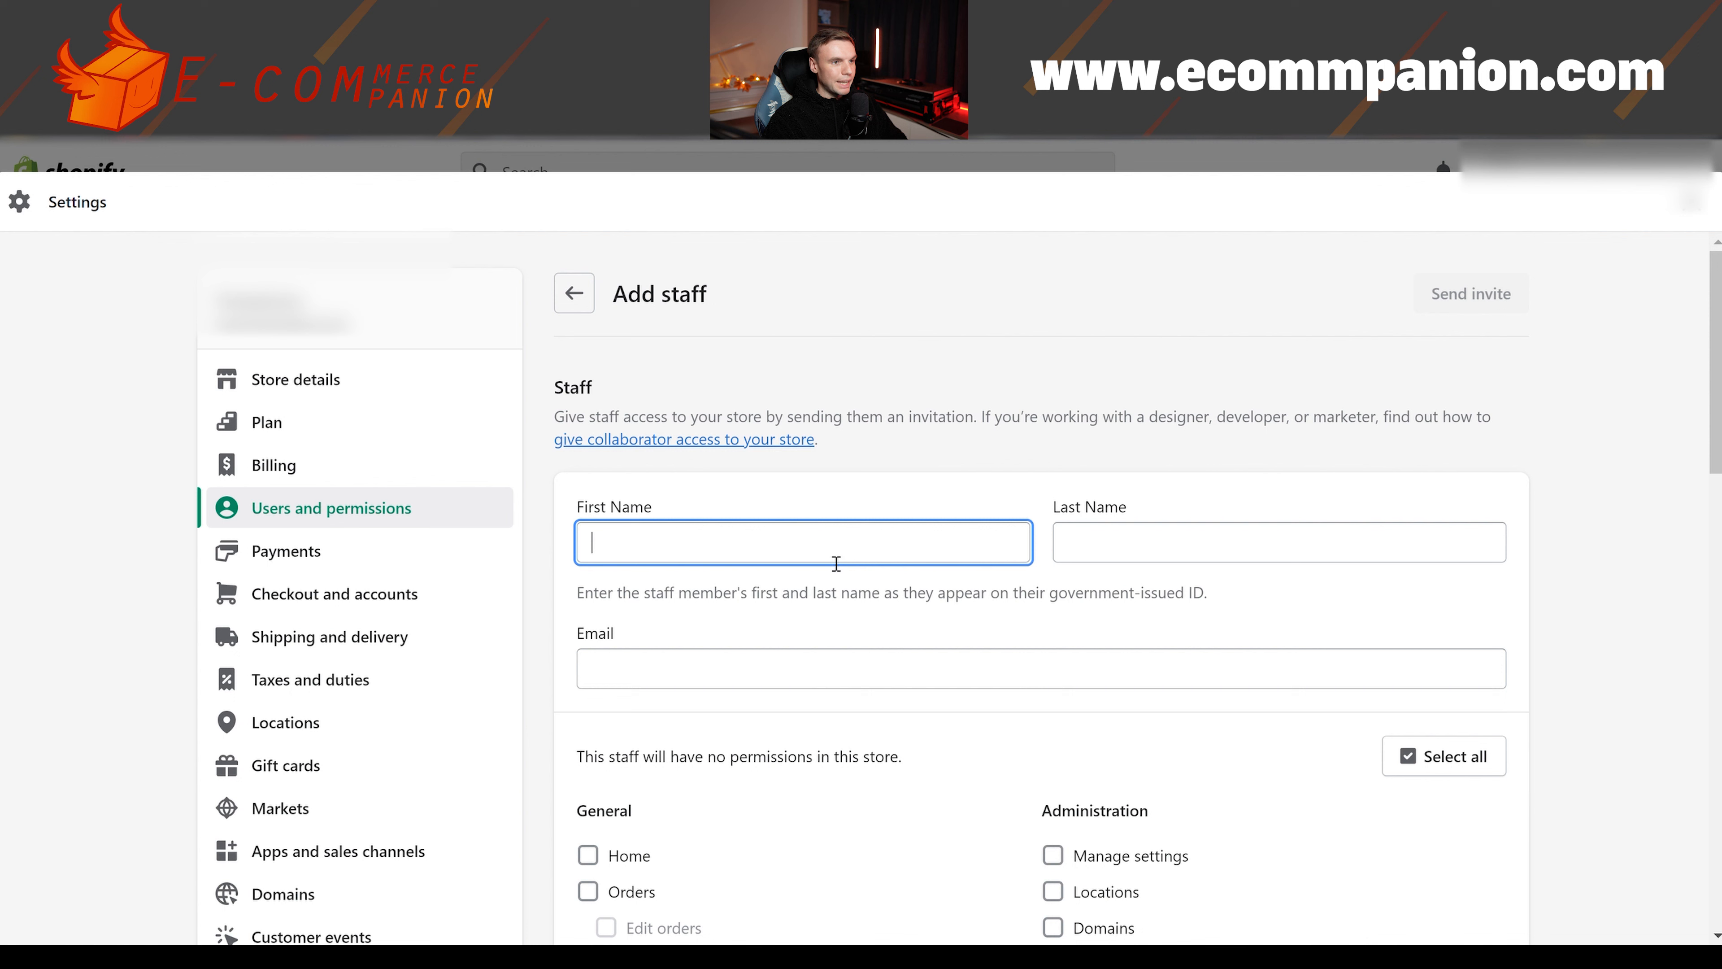
type("dsads")
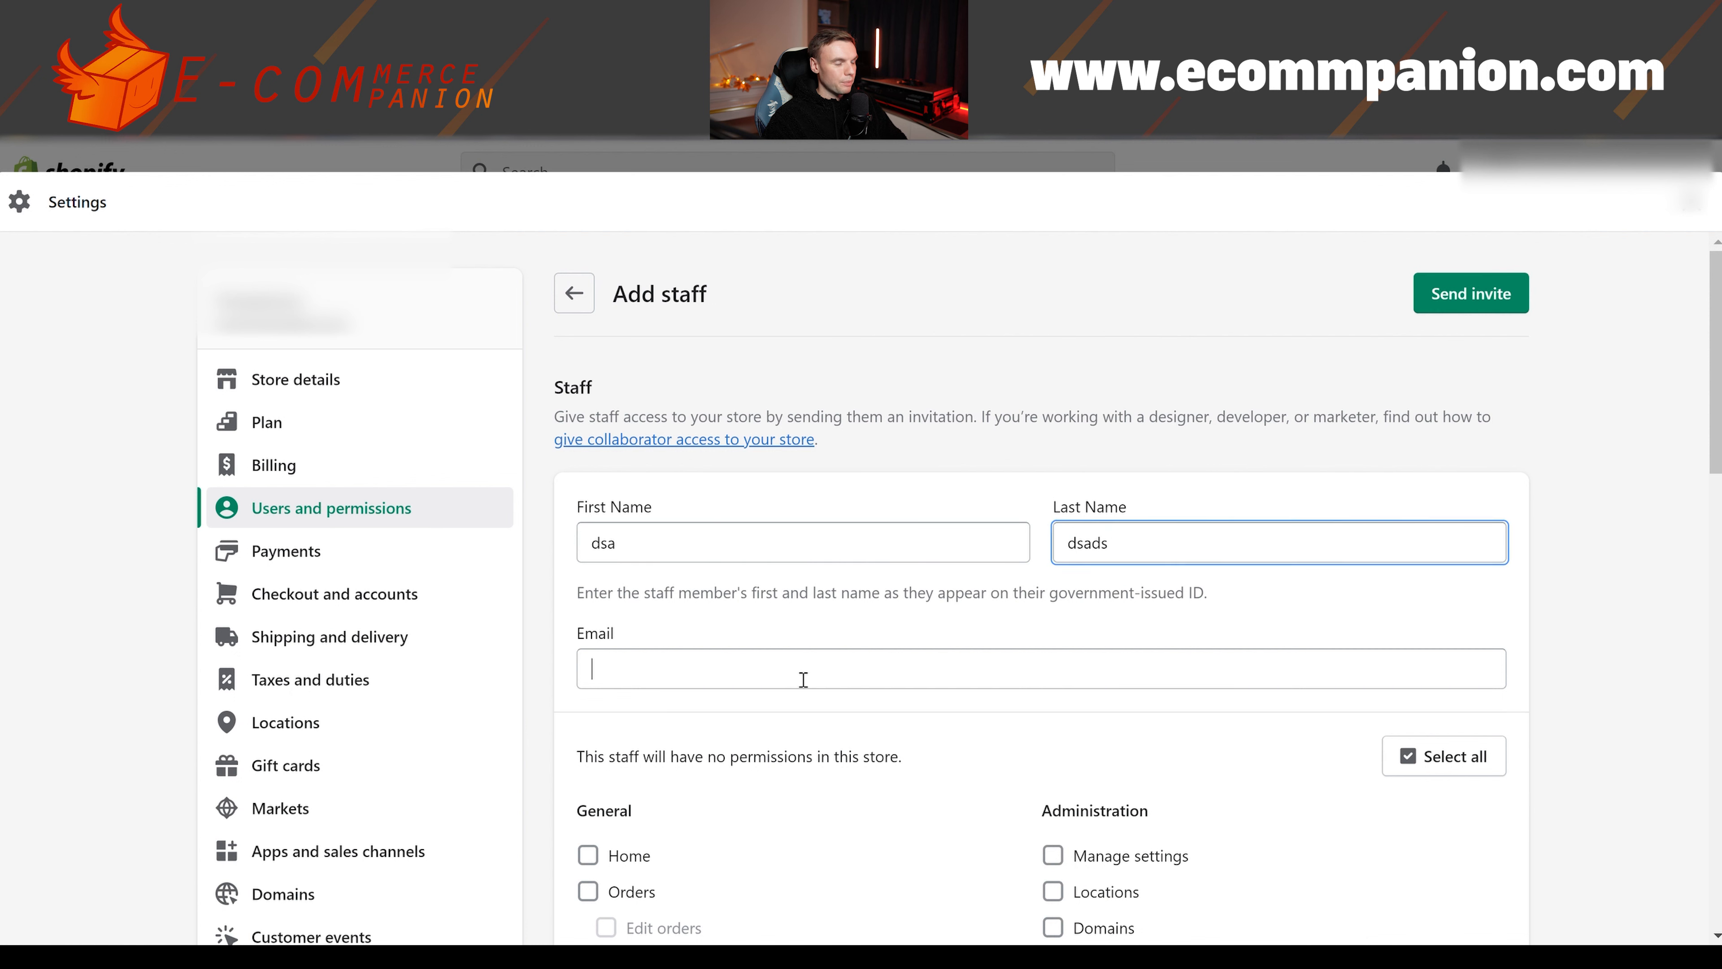
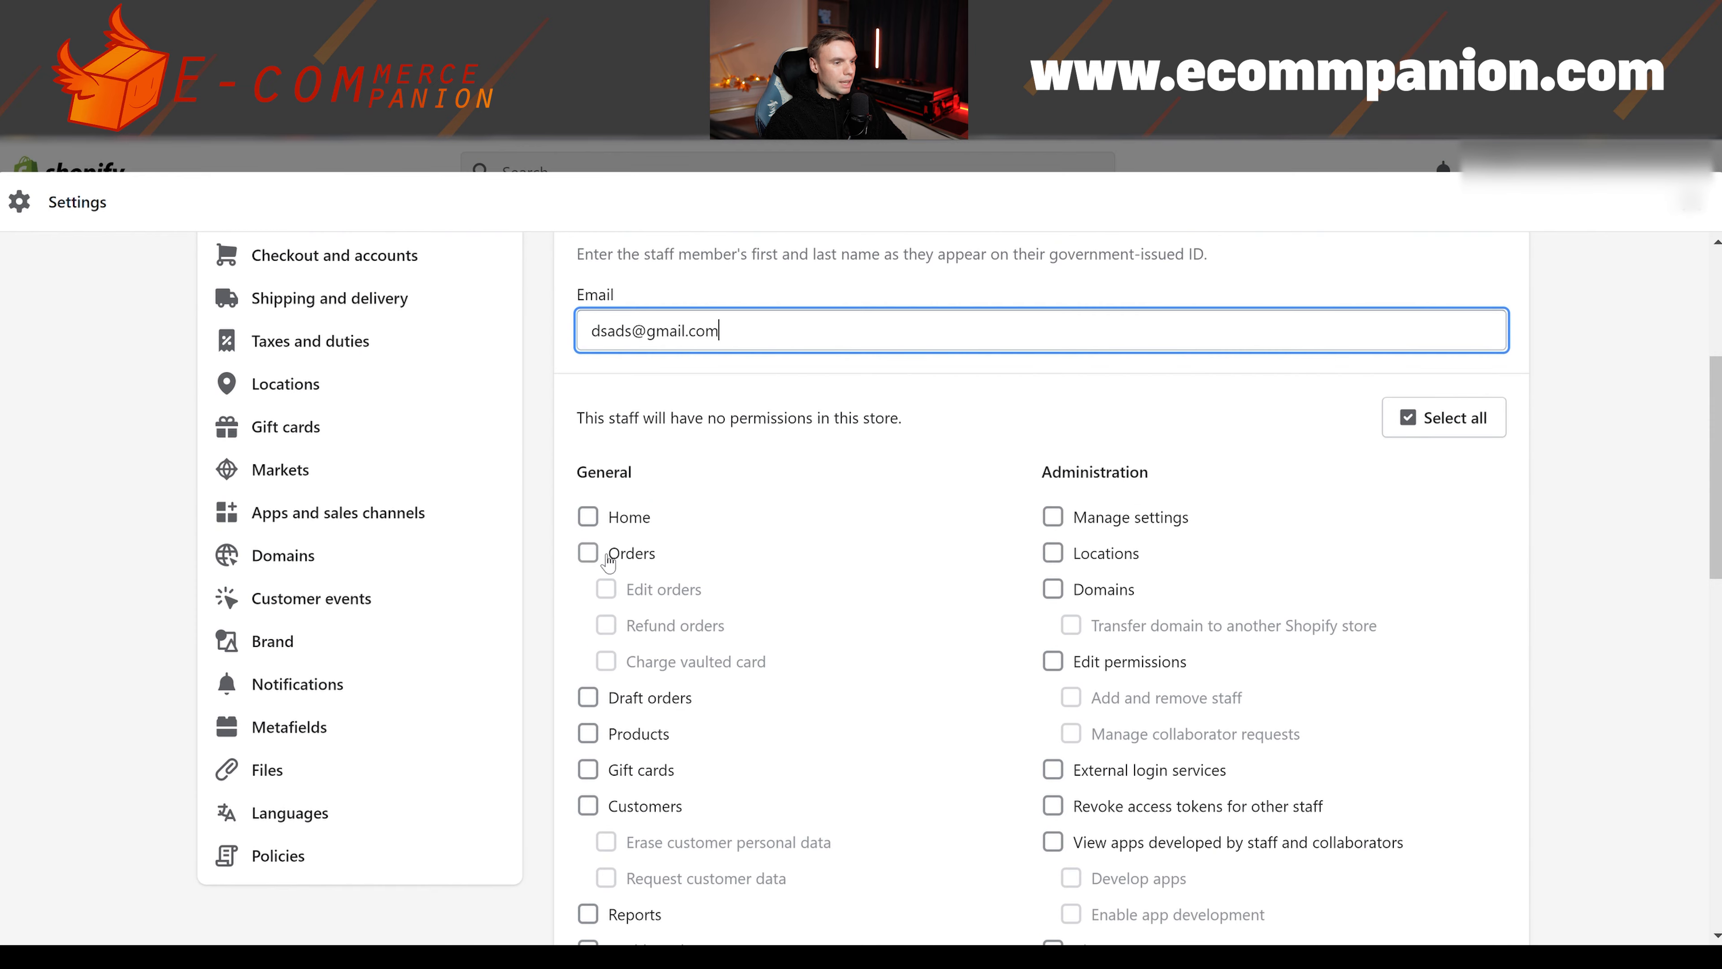
scroll("down", 3)
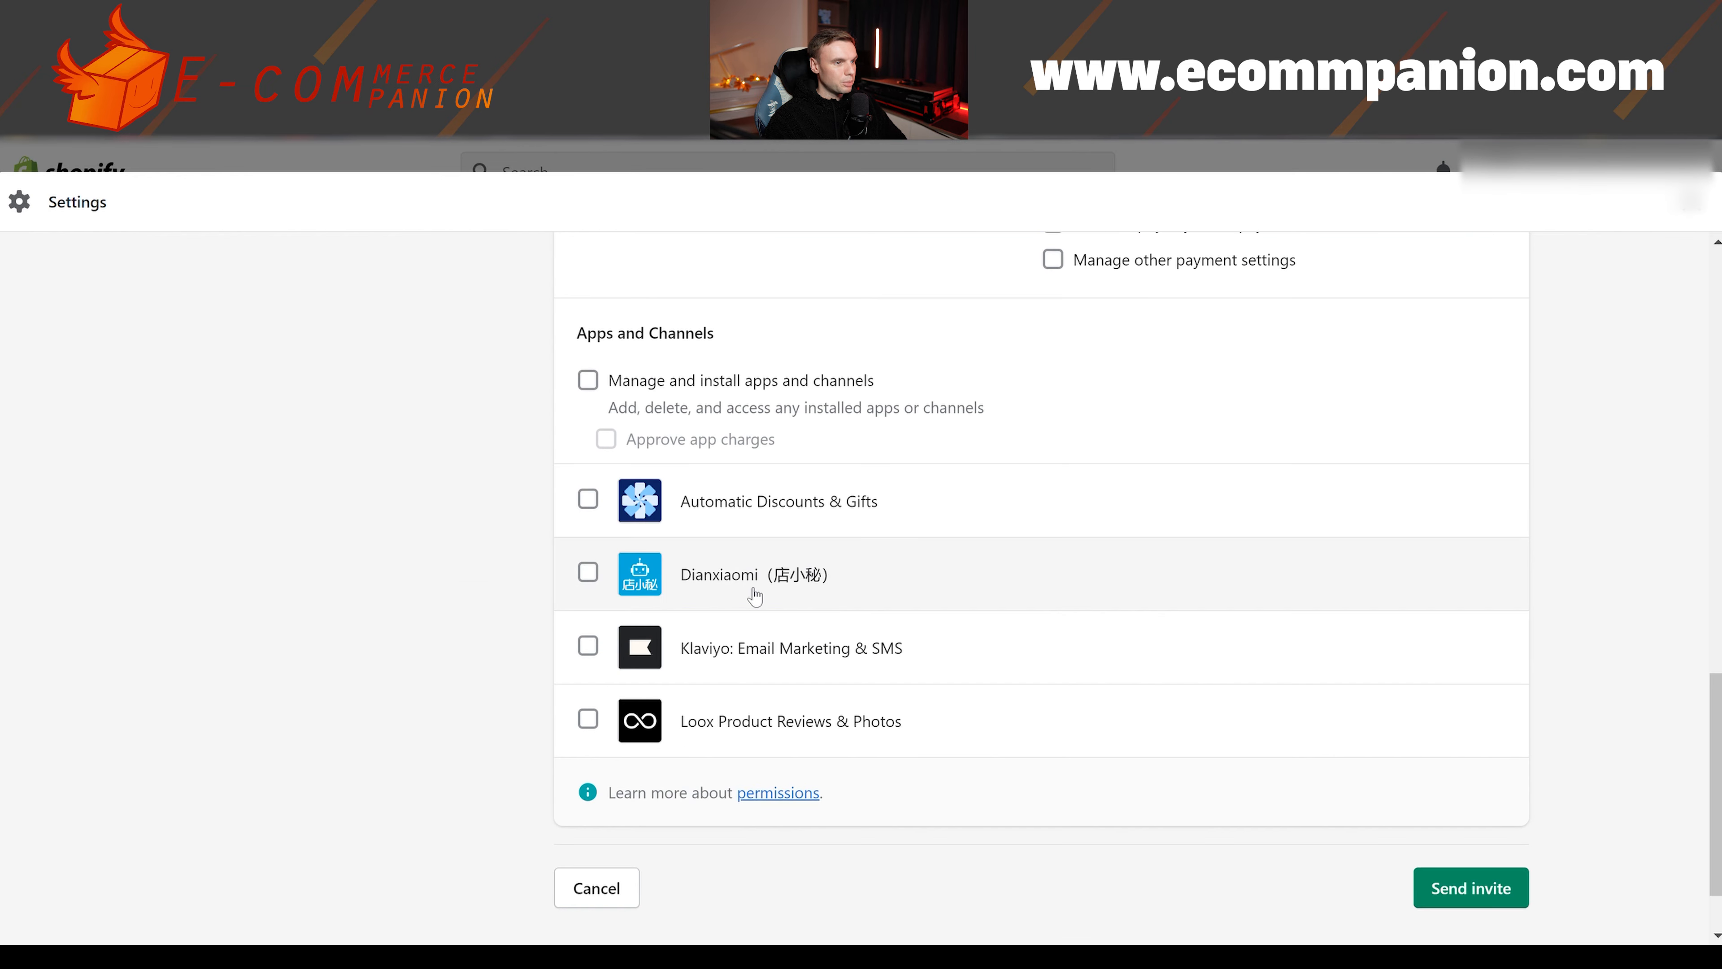
left_click(588, 572)
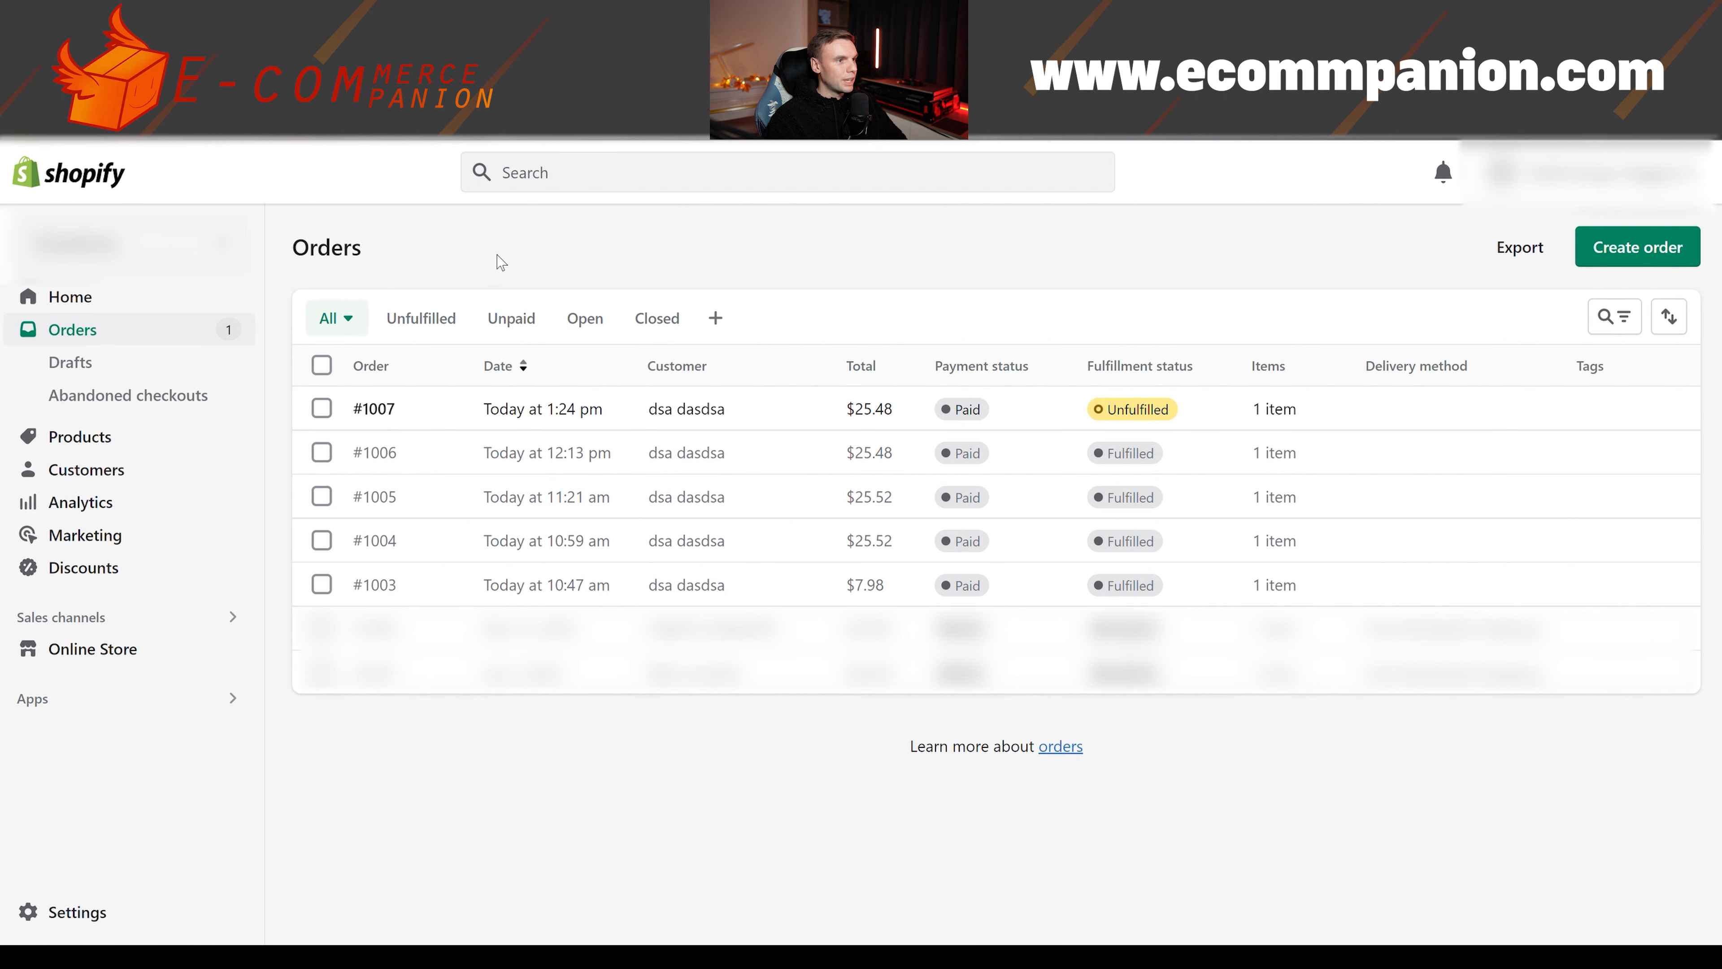
mouse_move(680, 264)
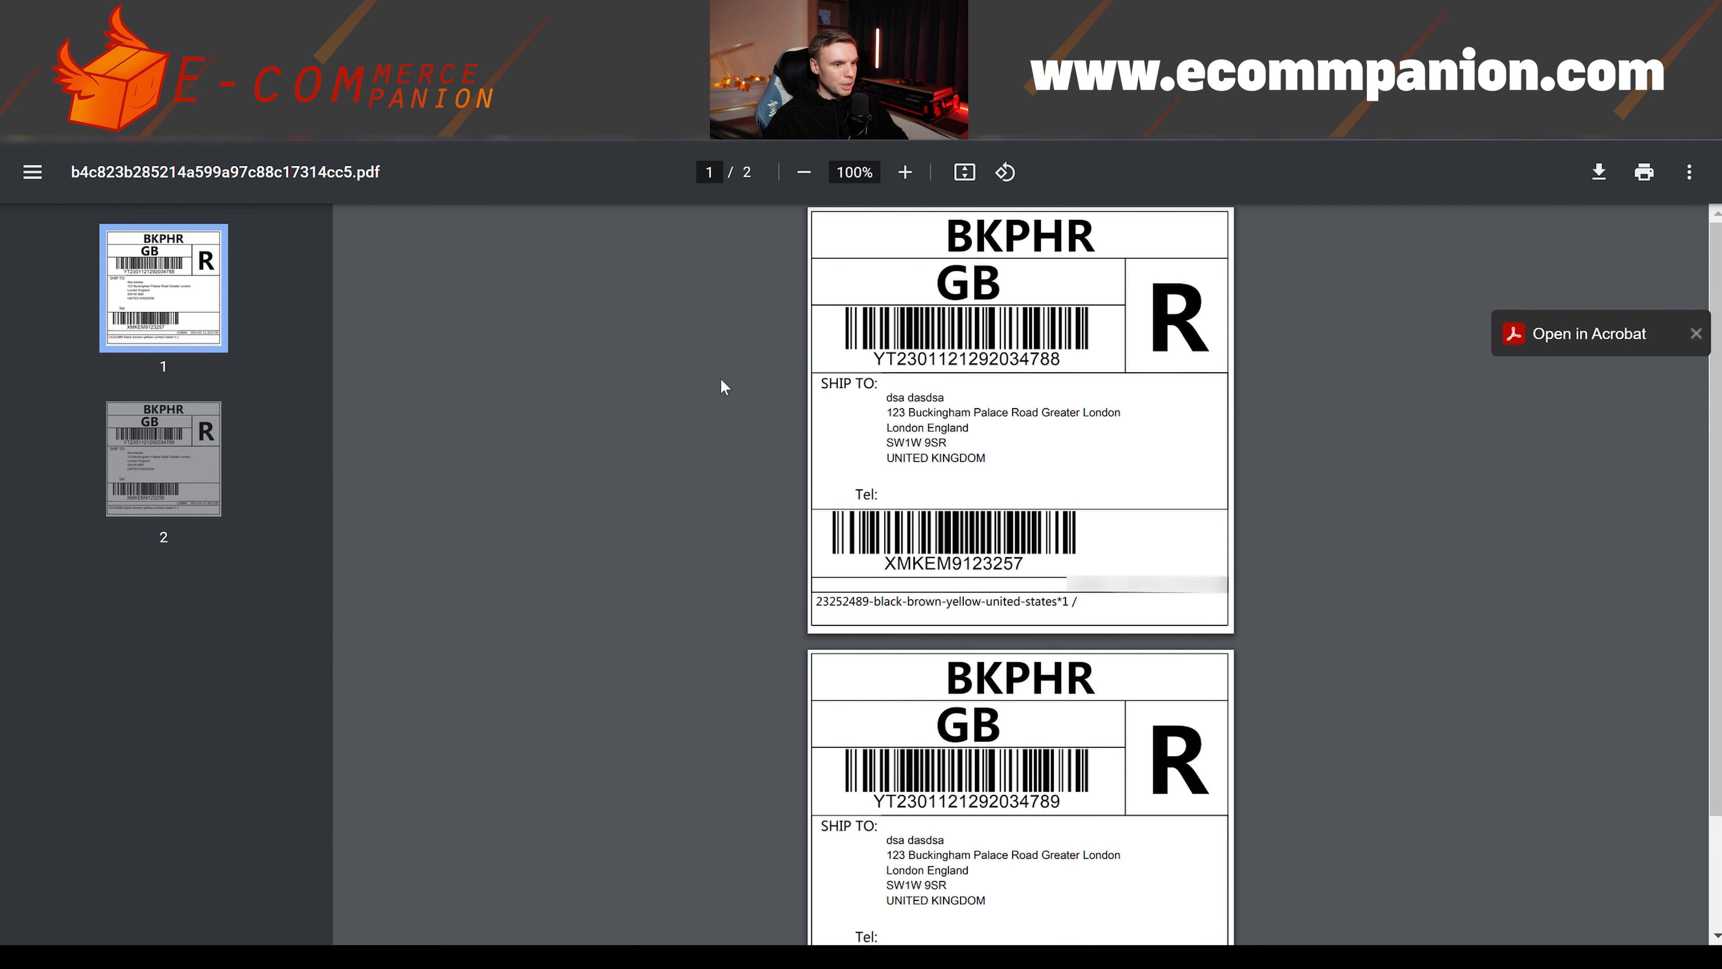
mouse_move(706, 378)
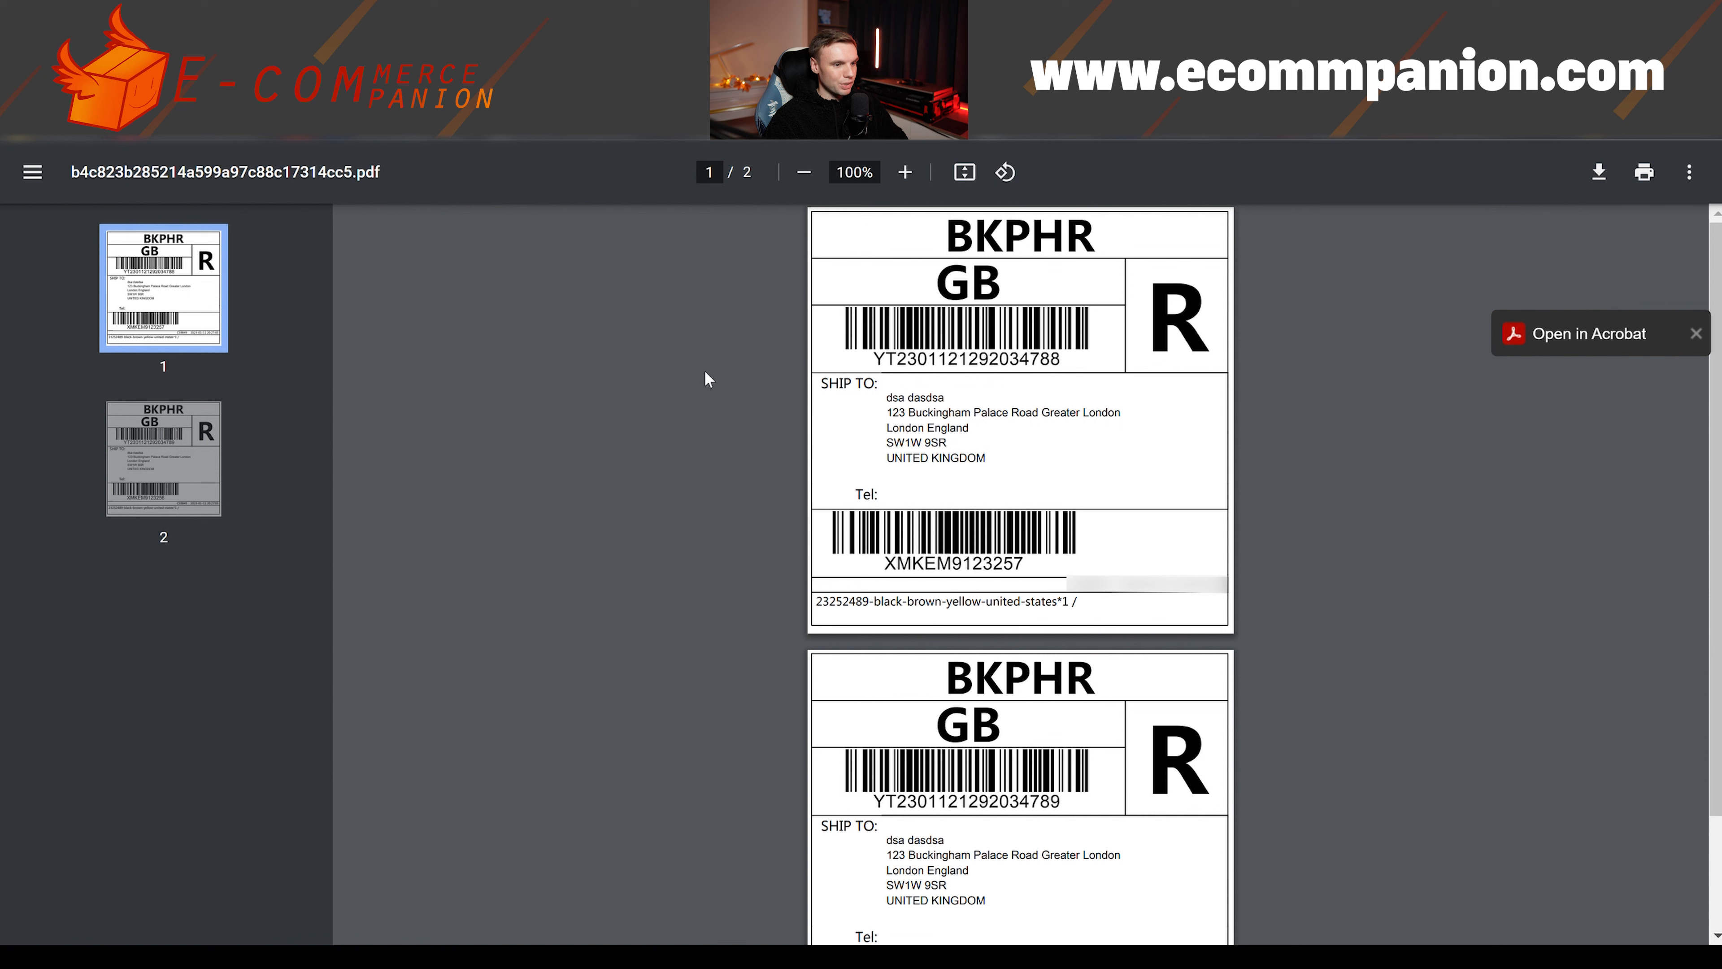
mouse_move(621, 372)
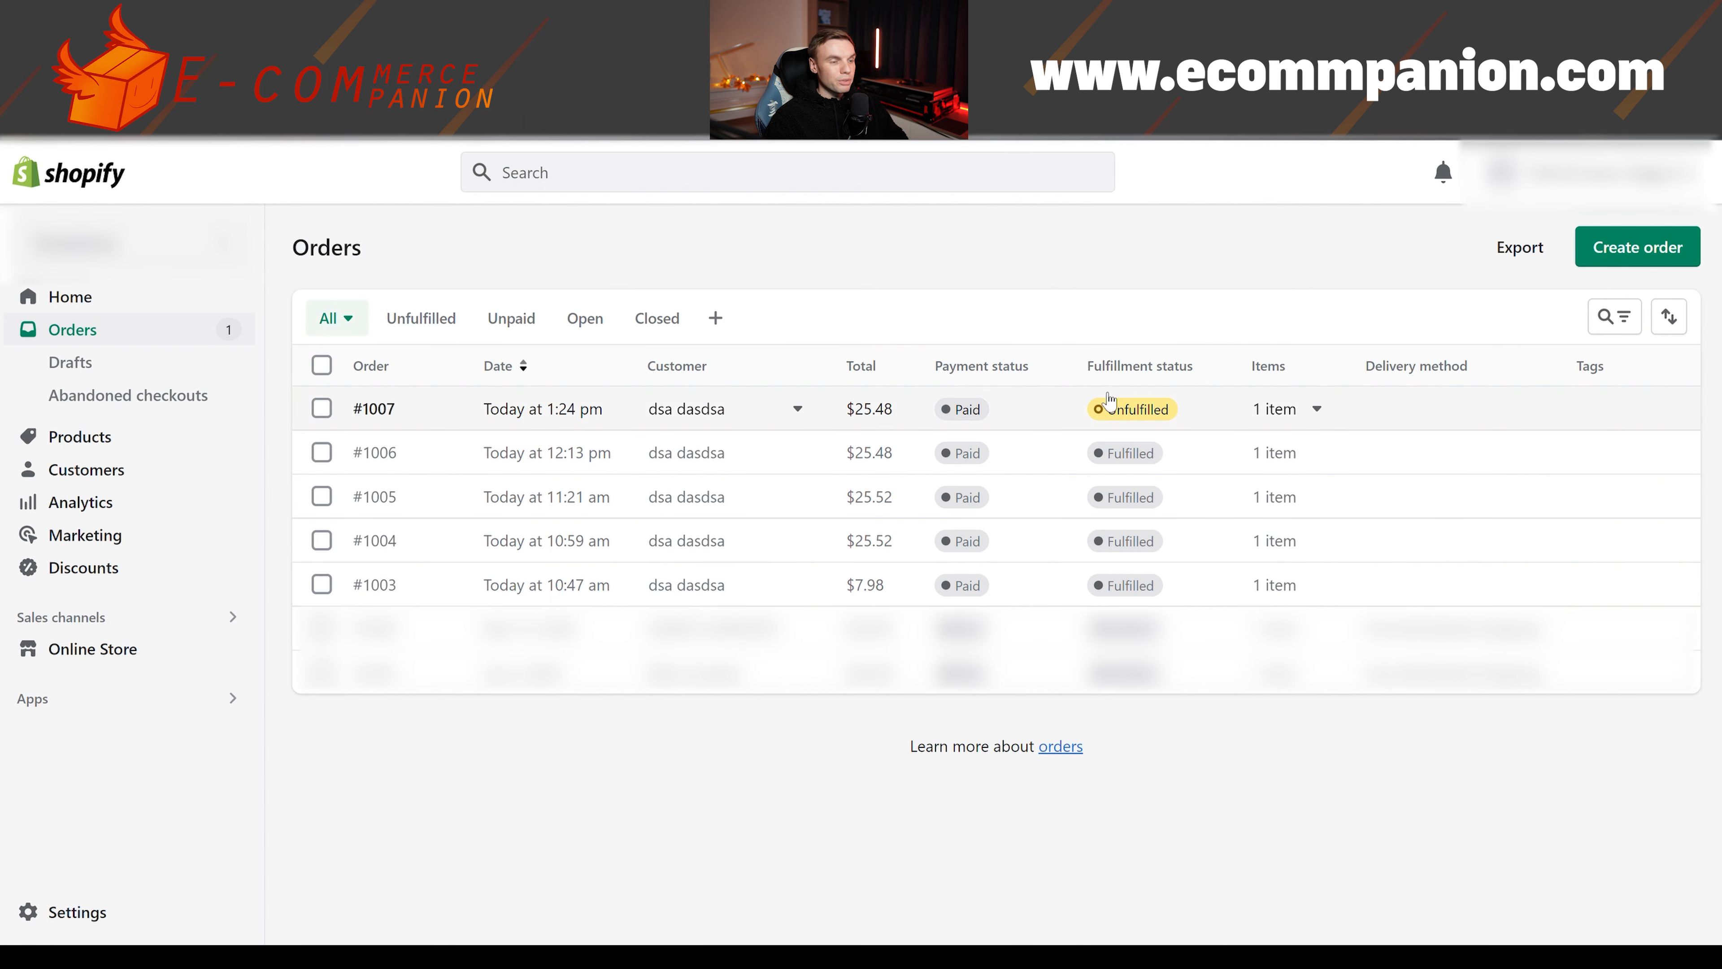
mouse_move(1174, 431)
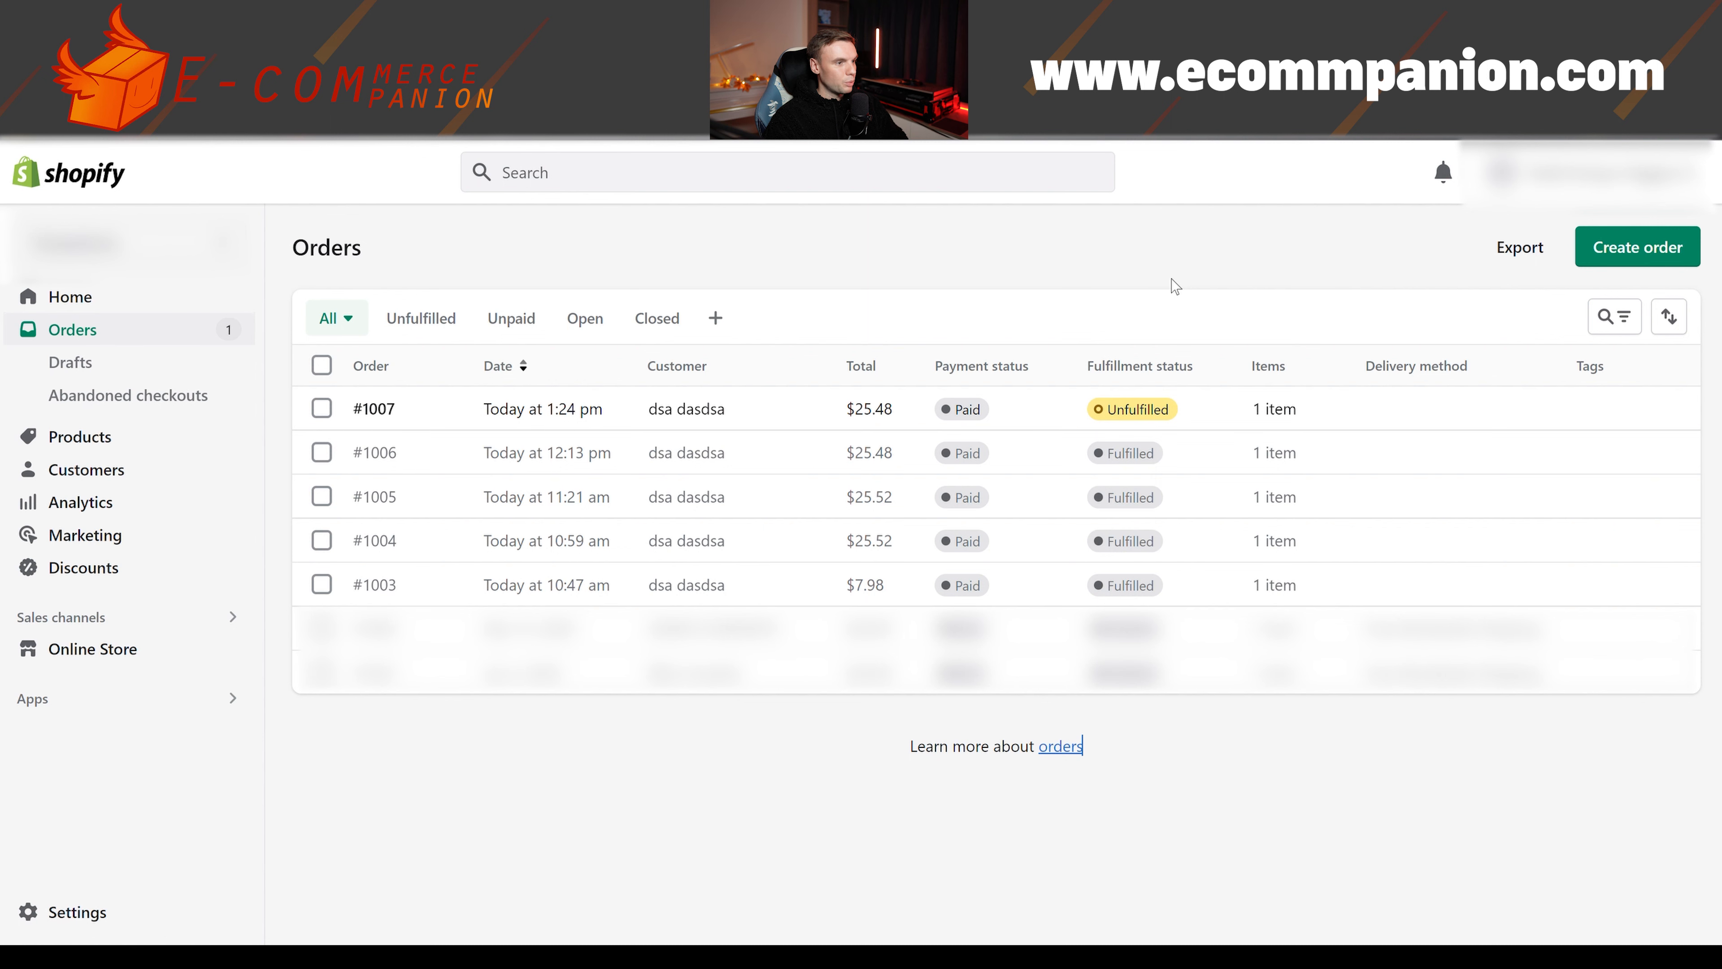
Step: Show fulfilled order #1006's details with its YunExpress tracking number
left_click(375, 452)
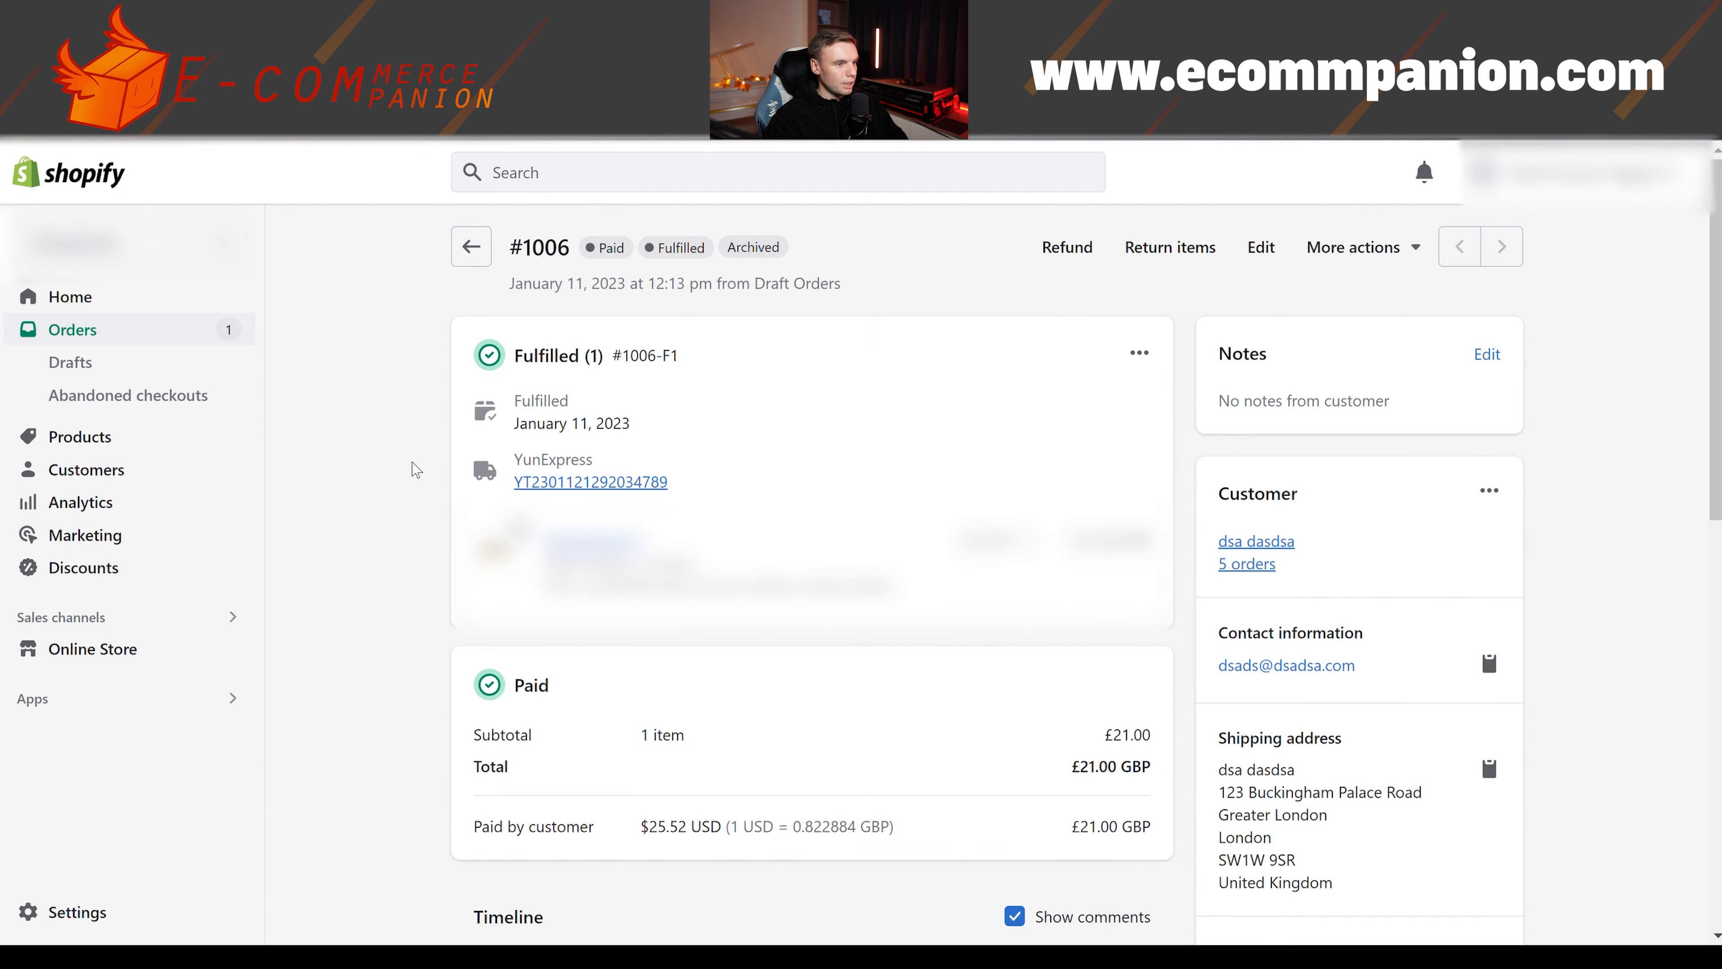
Step: Scroll to order #1006's timeline showing Dianxiaomi's fulfilment and shipping-confirmation entries
scroll("down", 3)
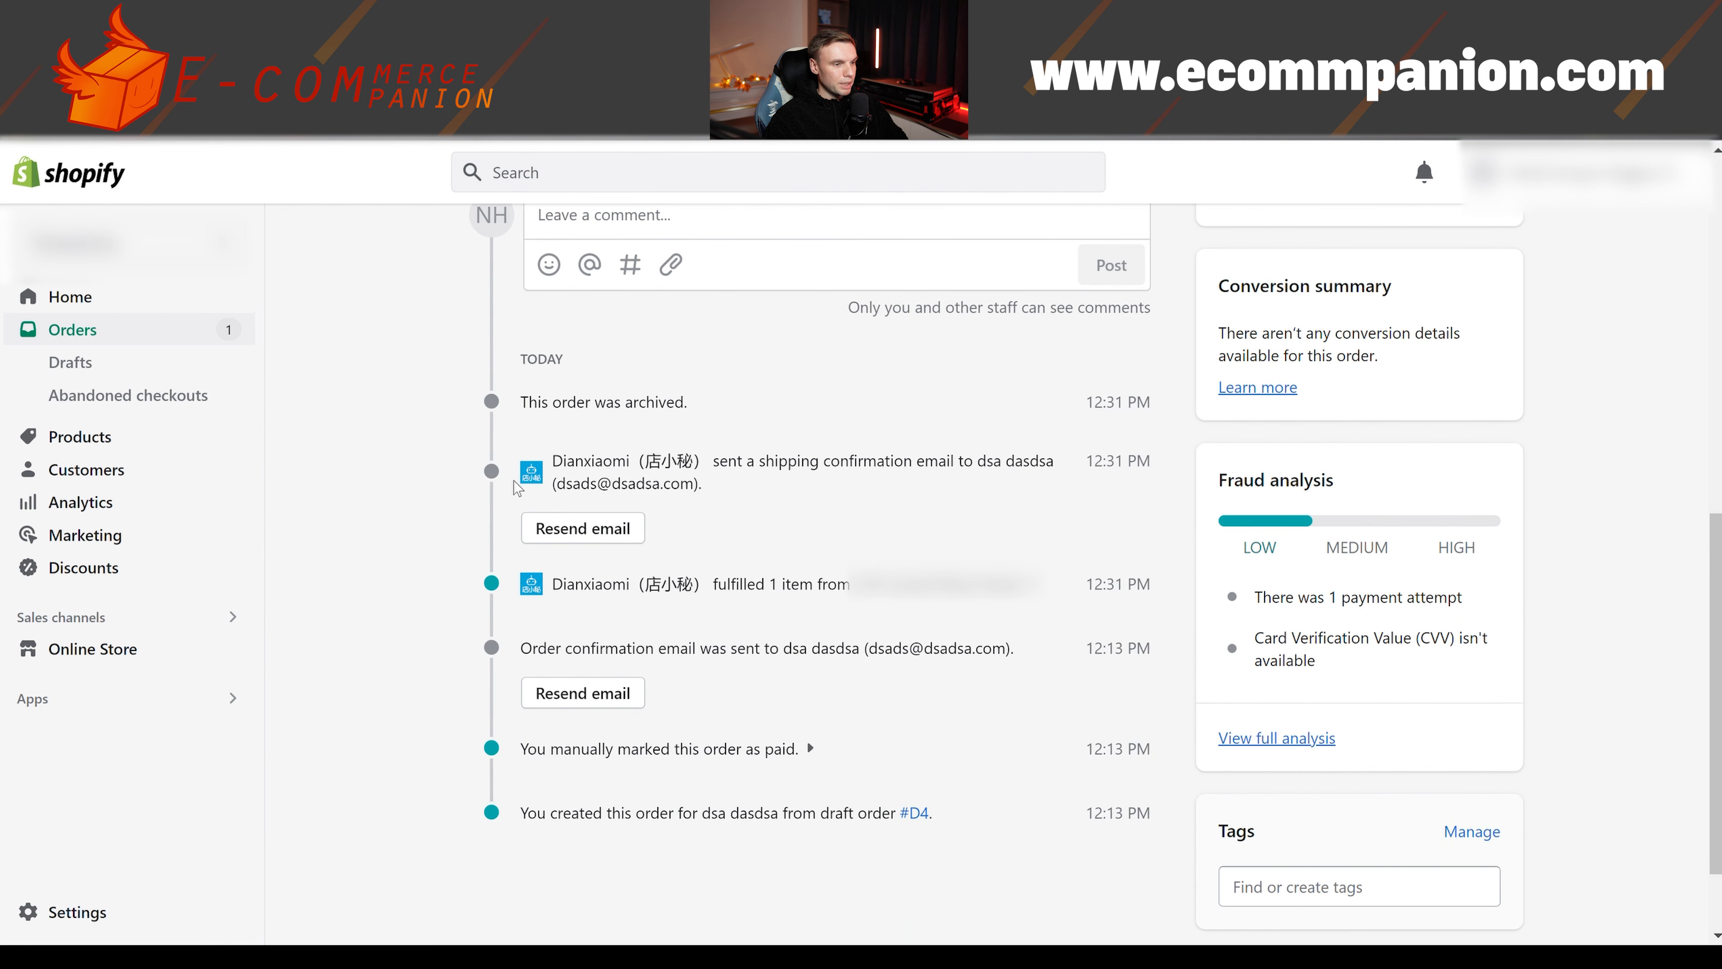
mouse_move(773, 469)
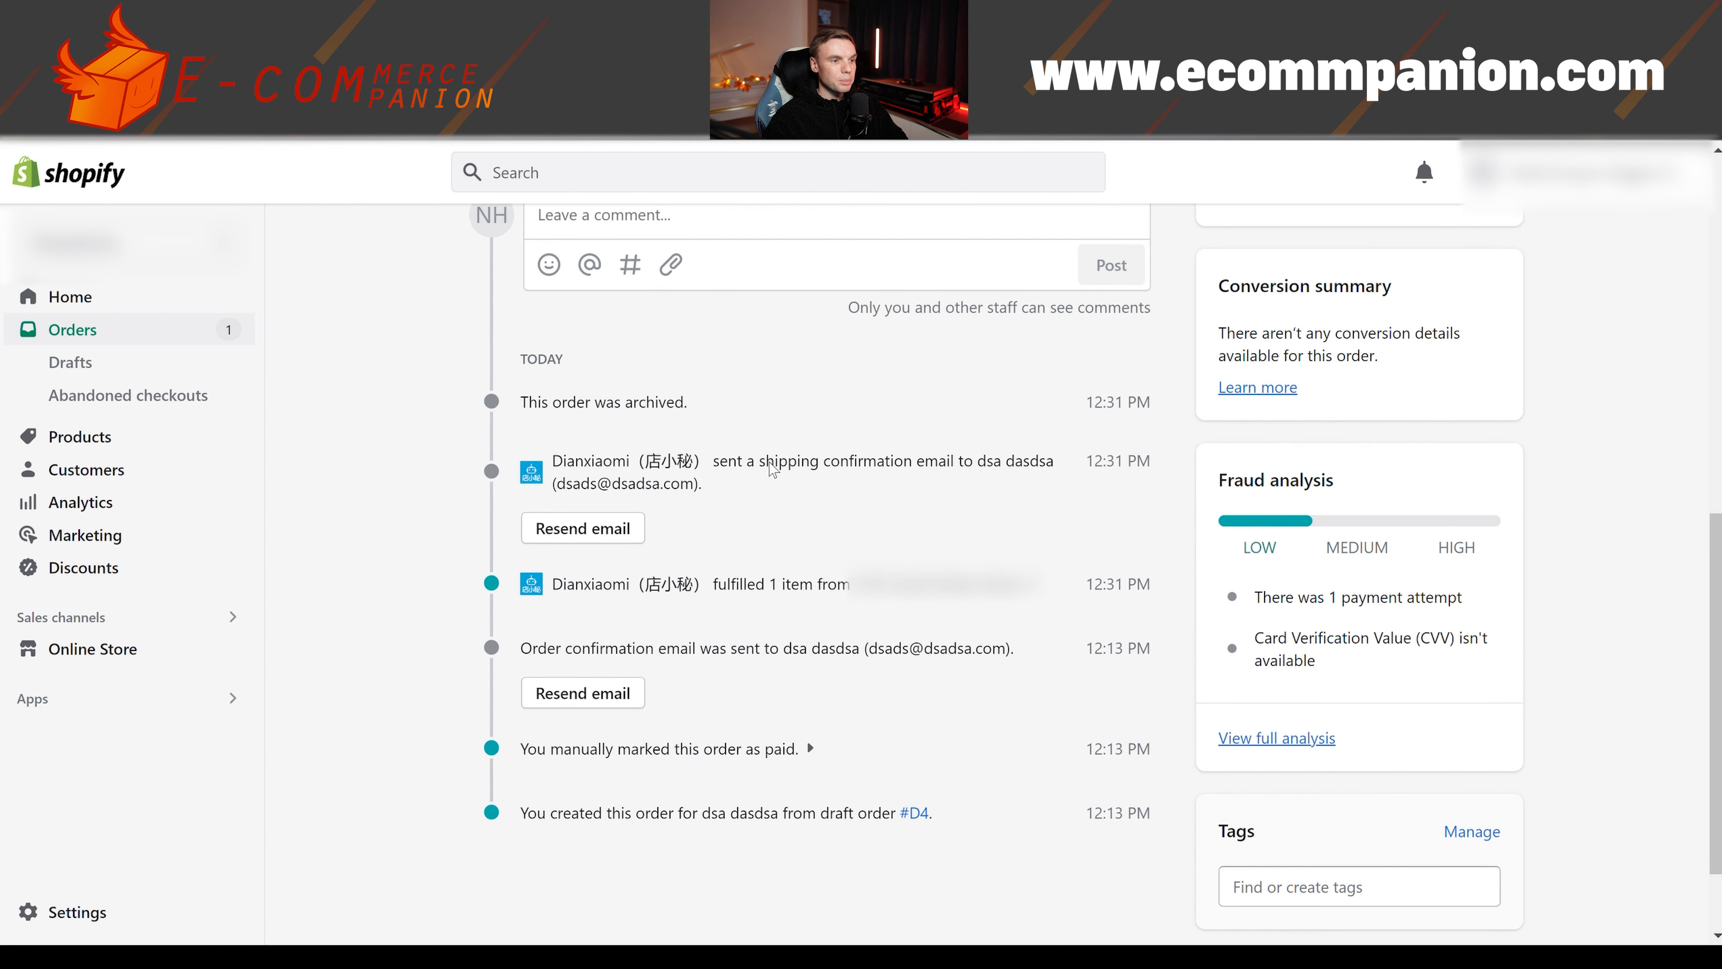
mouse_move(745, 490)
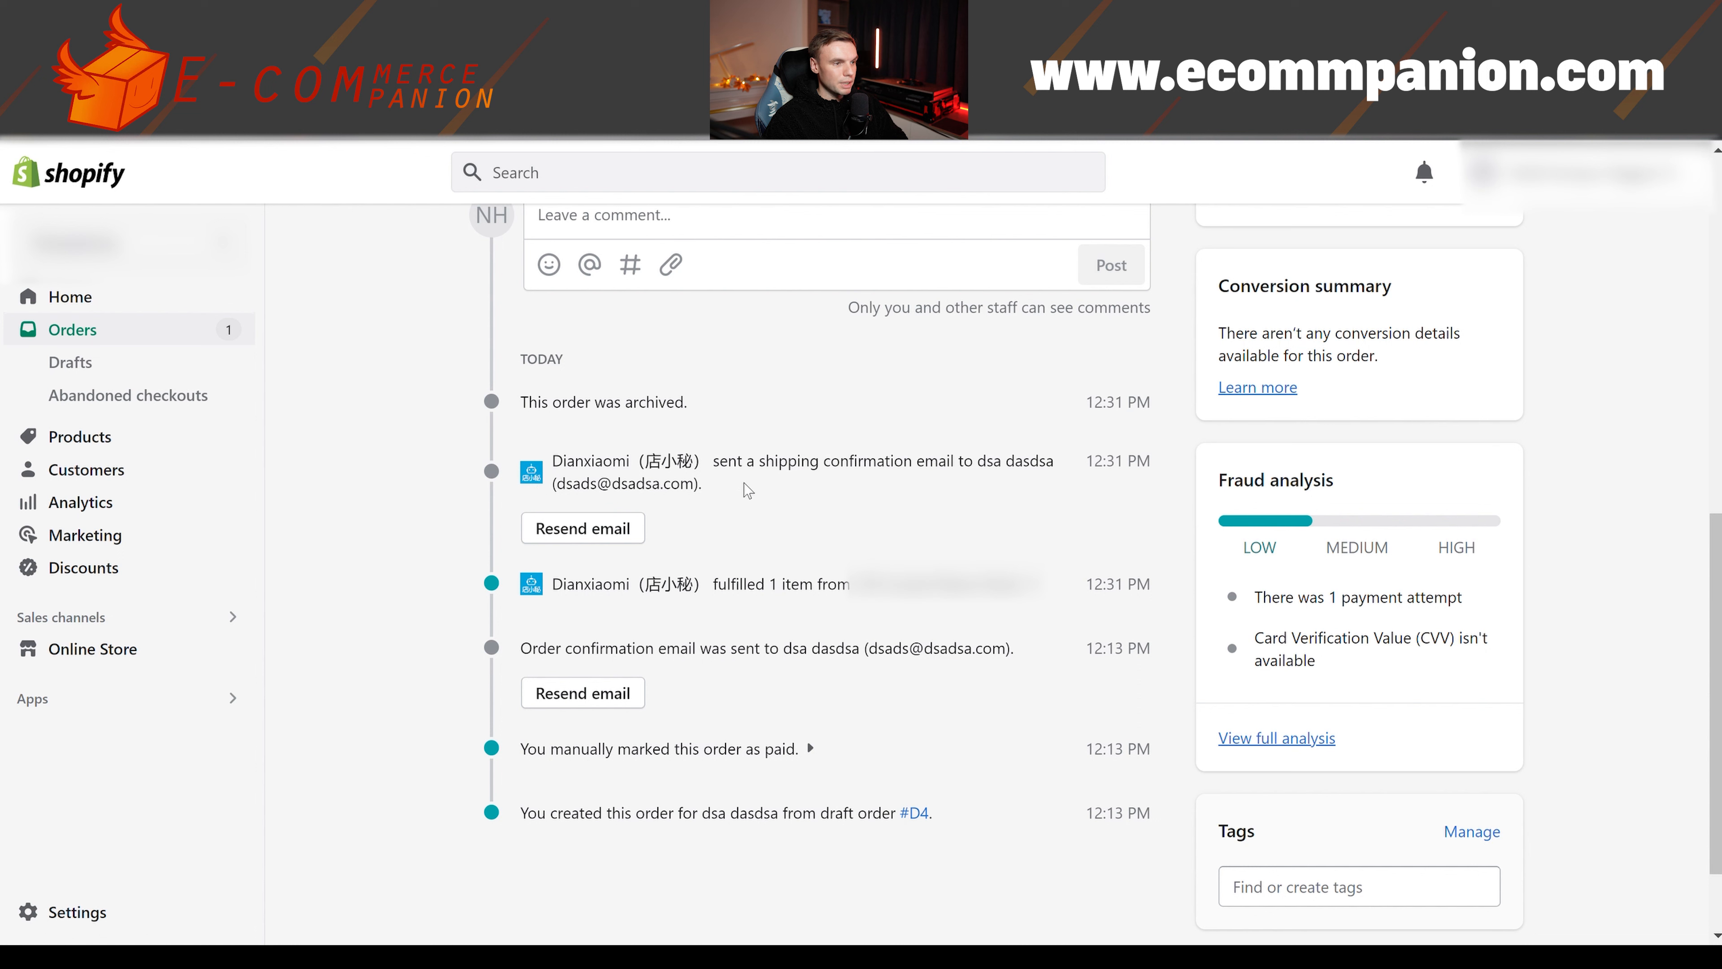
mouse_move(884, 483)
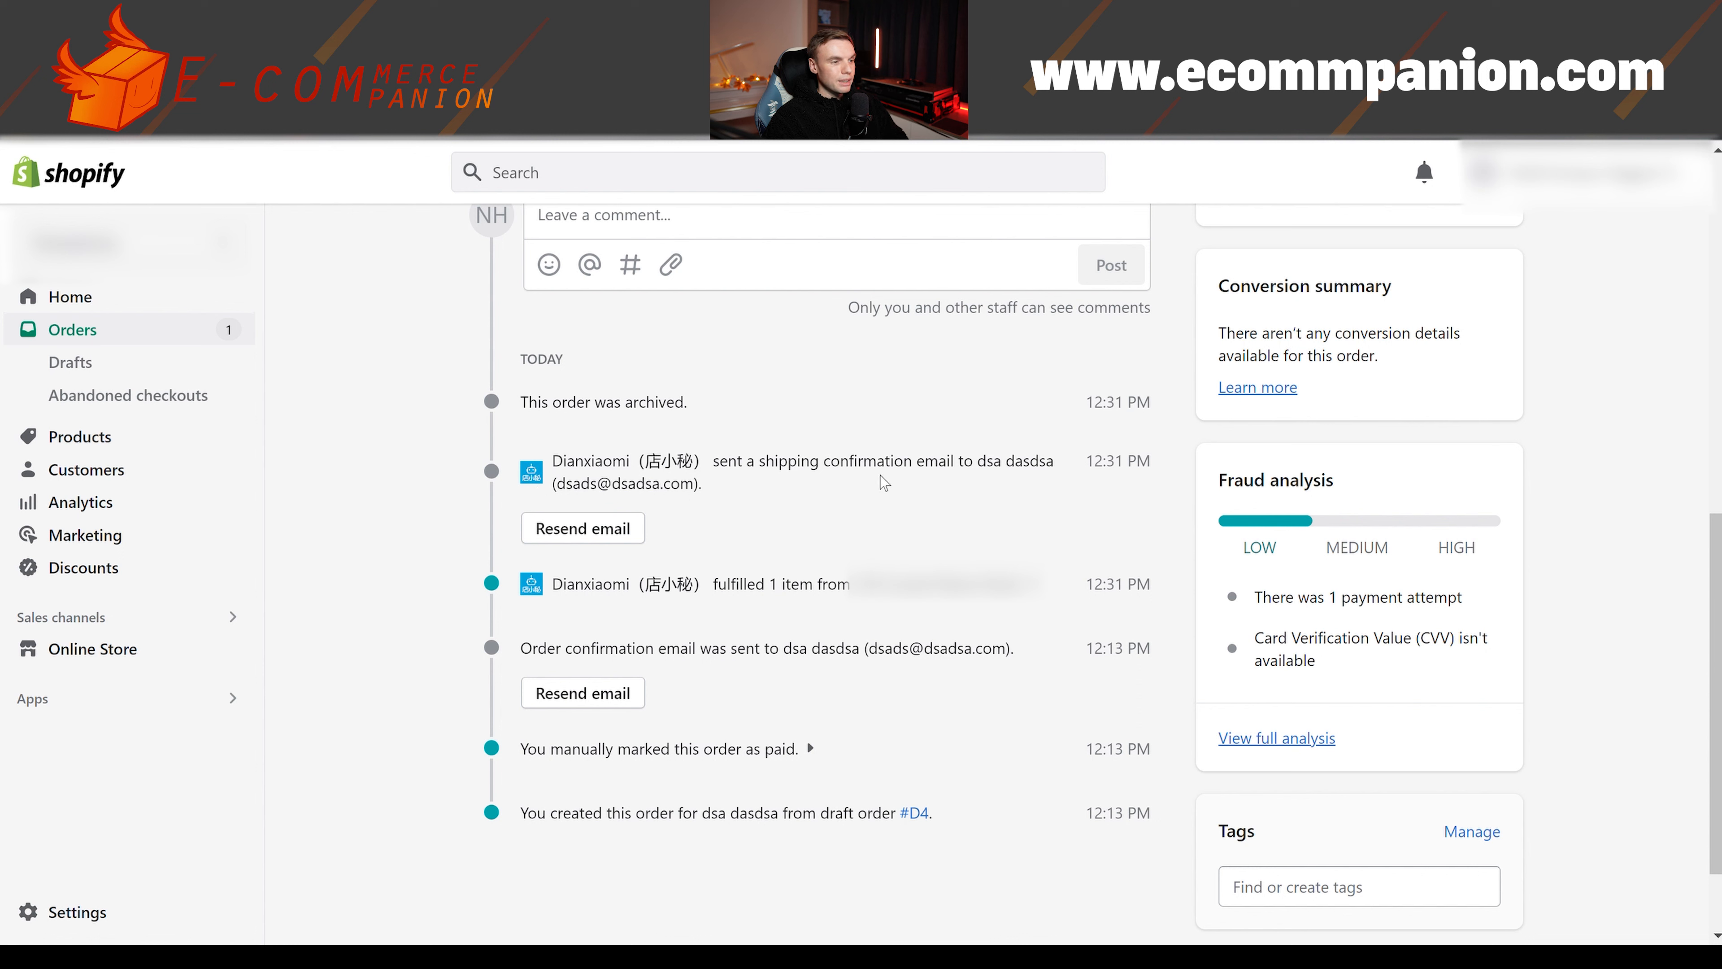